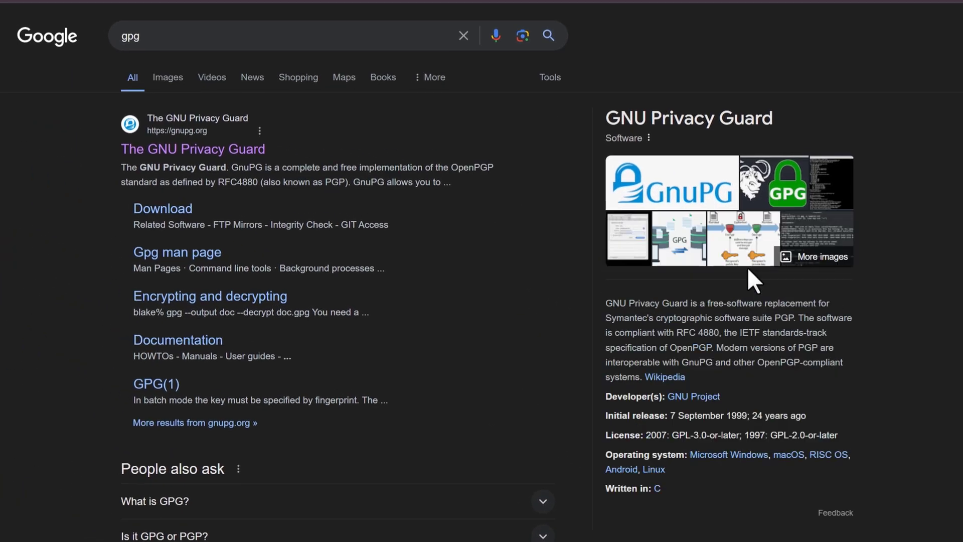
mouse_move(192, 149)
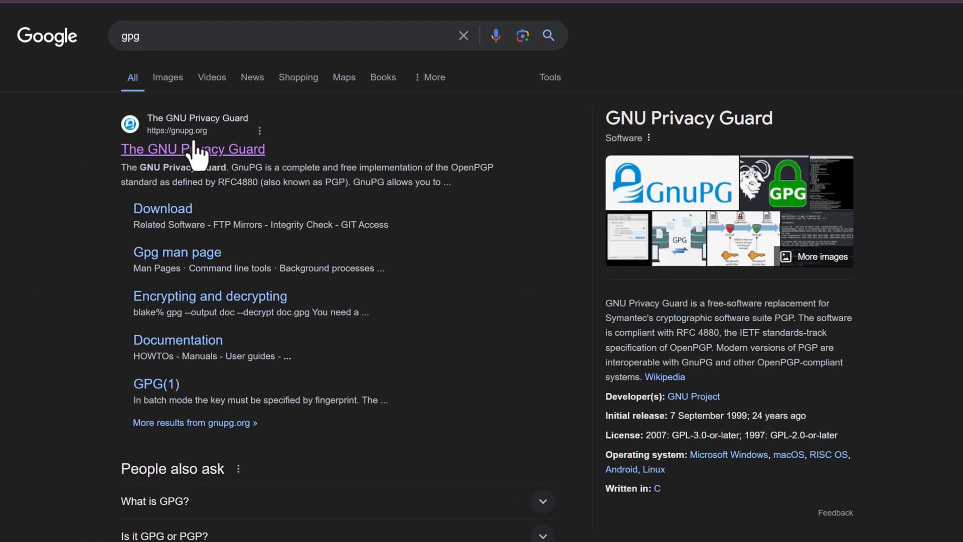
mouse_move(254, 194)
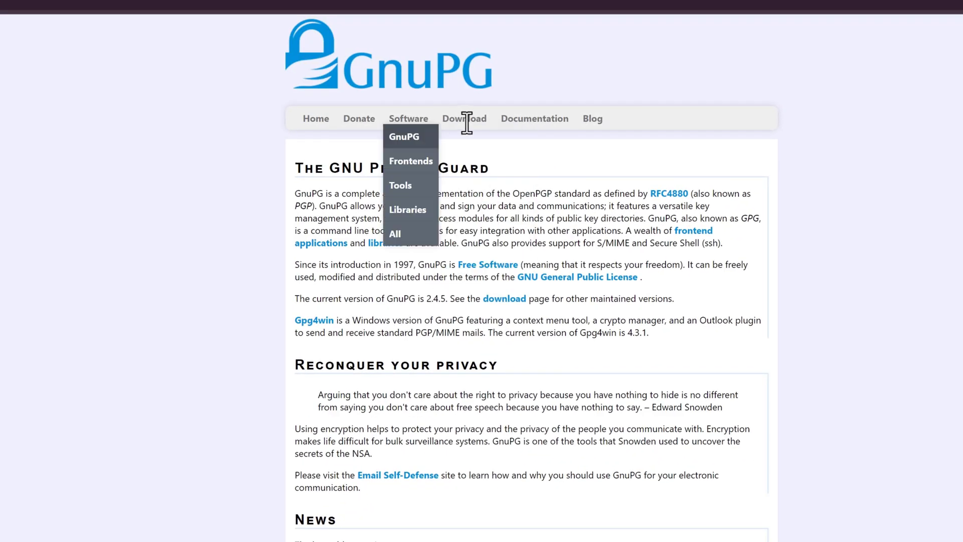
- Go to the GnuPG Download page and scroll to the binary releases table with Gpg4win
left_click(463, 118)
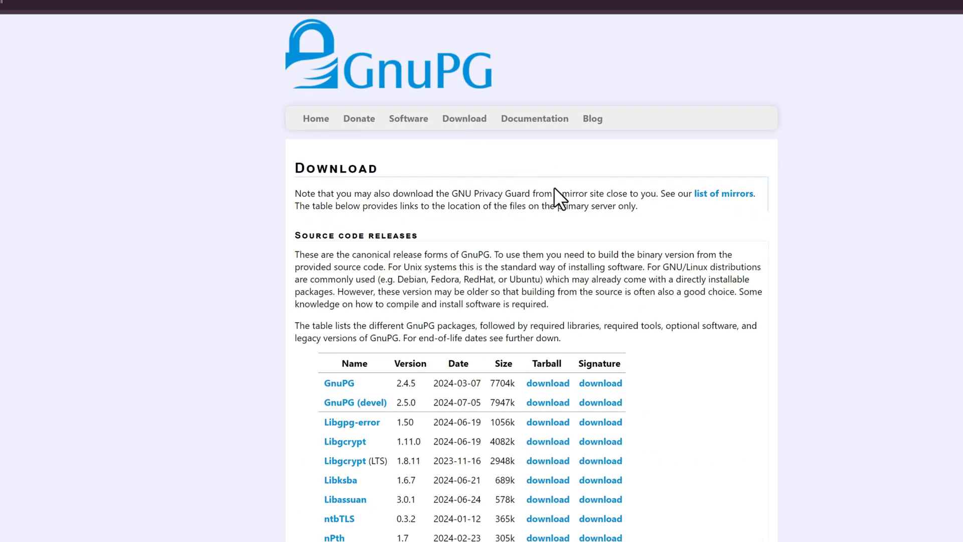
scroll("down", 3)
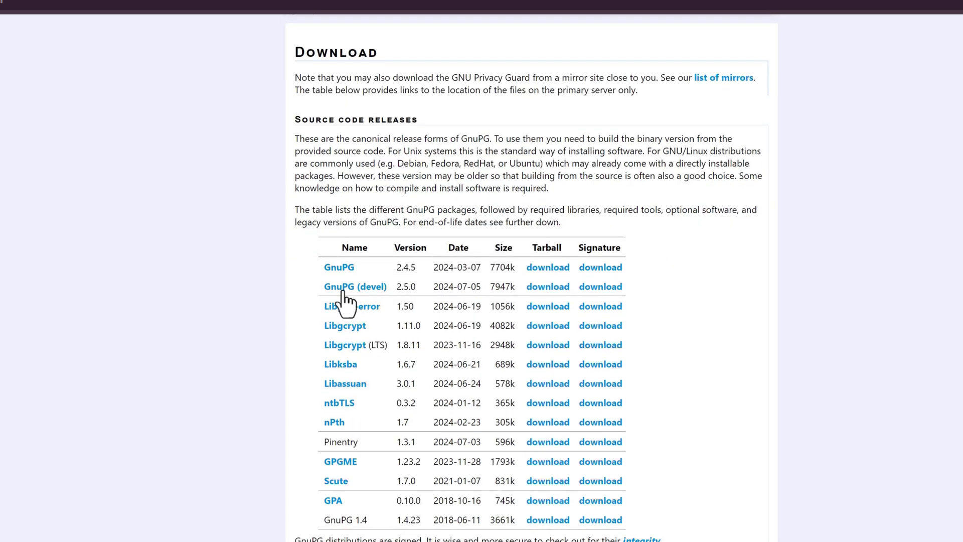
mouse_move(359, 277)
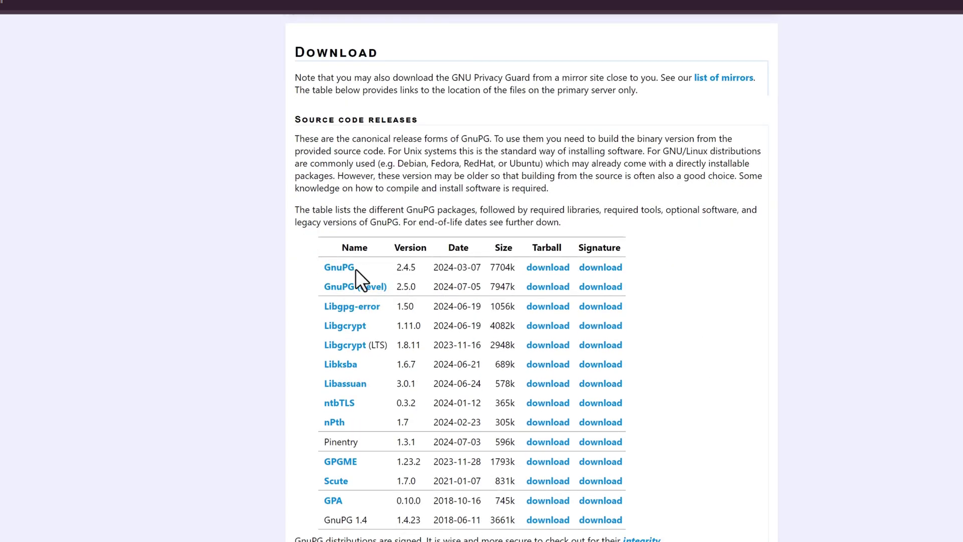
mouse_move(463, 270)
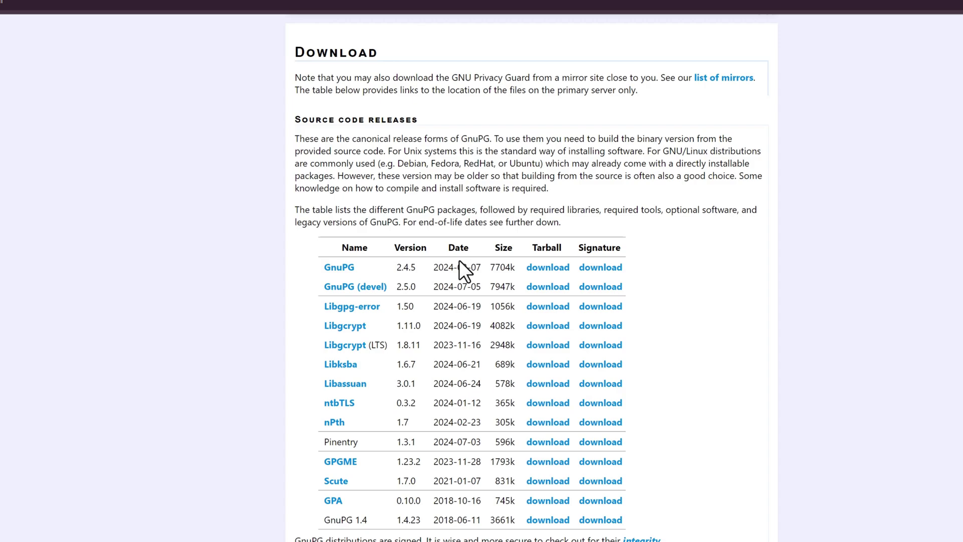
mouse_move(675, 277)
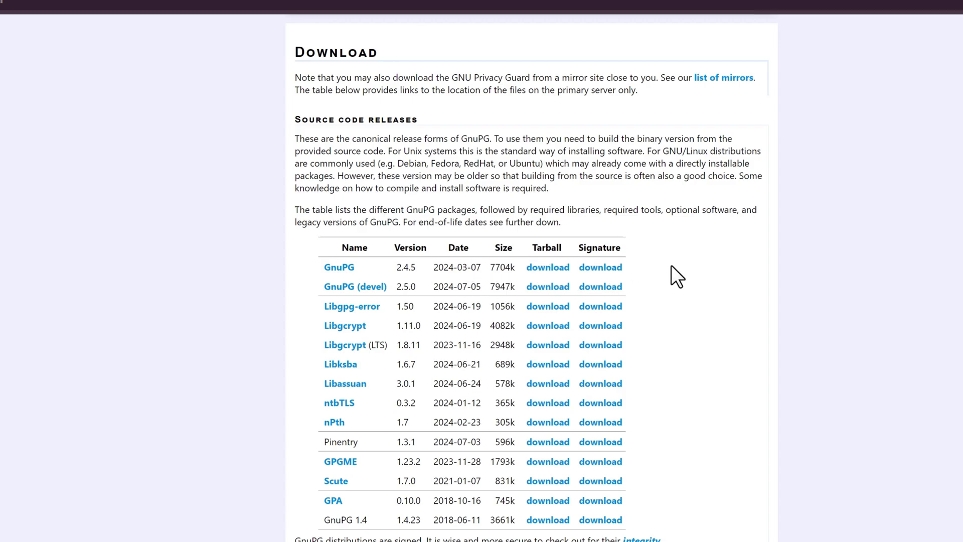
scroll("down", 3)
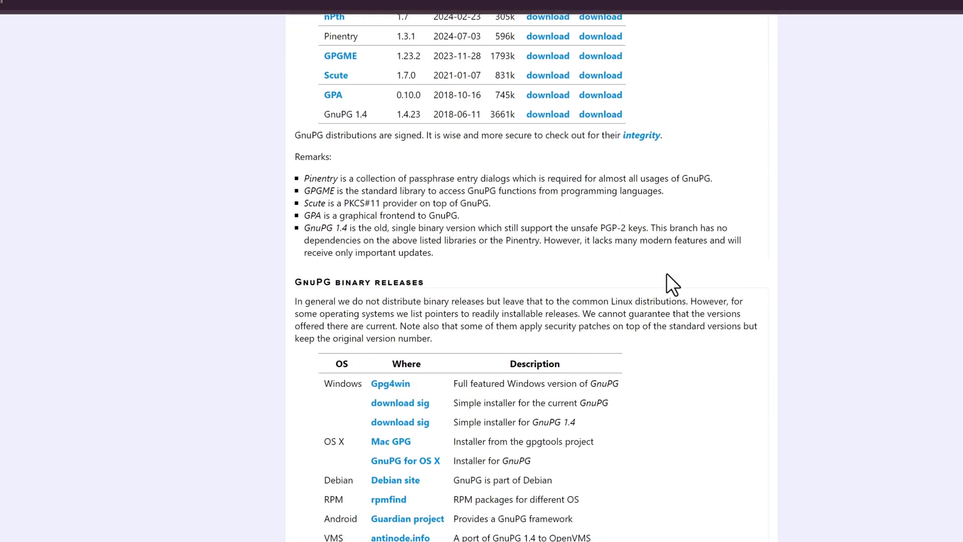
mouse_move(417, 400)
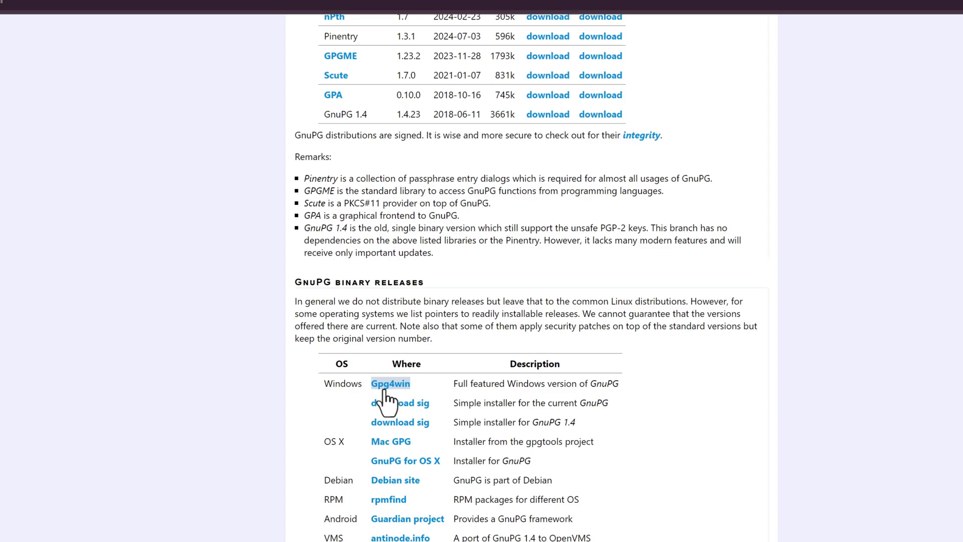
scroll("down", 3)
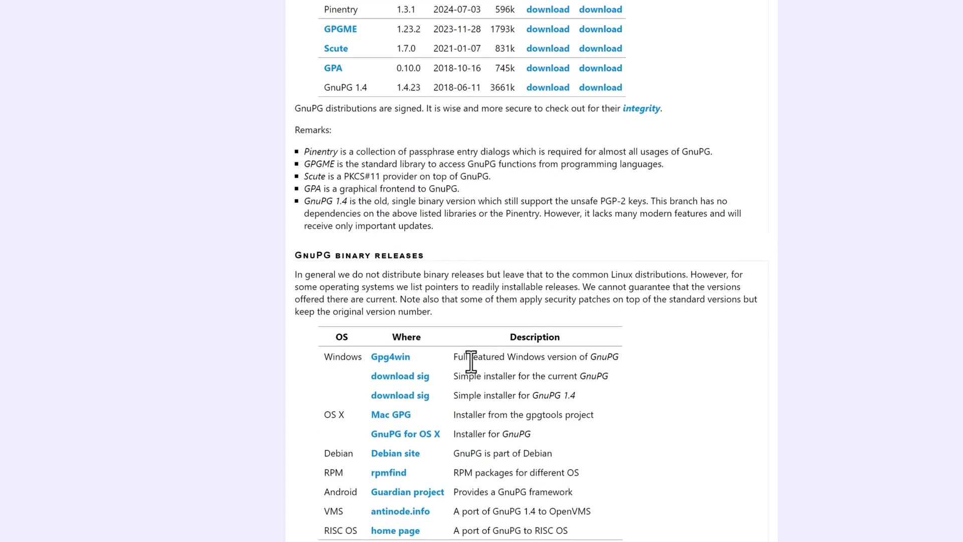
scroll("down", 3)
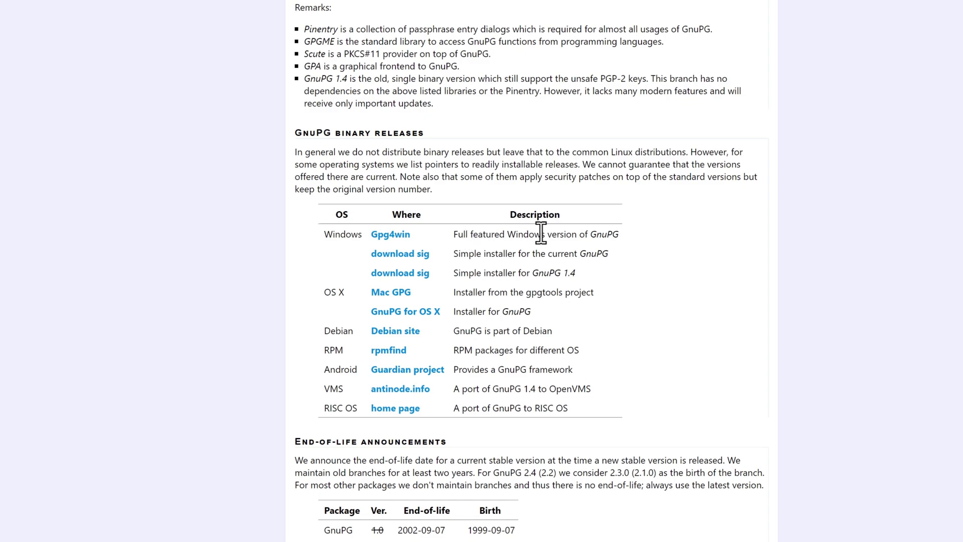
mouse_move(602, 235)
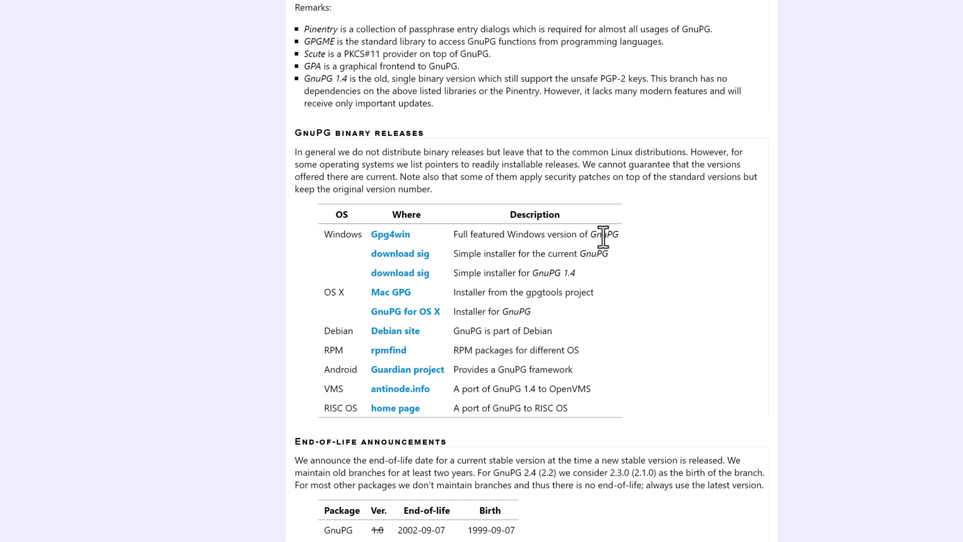
mouse_move(441, 247)
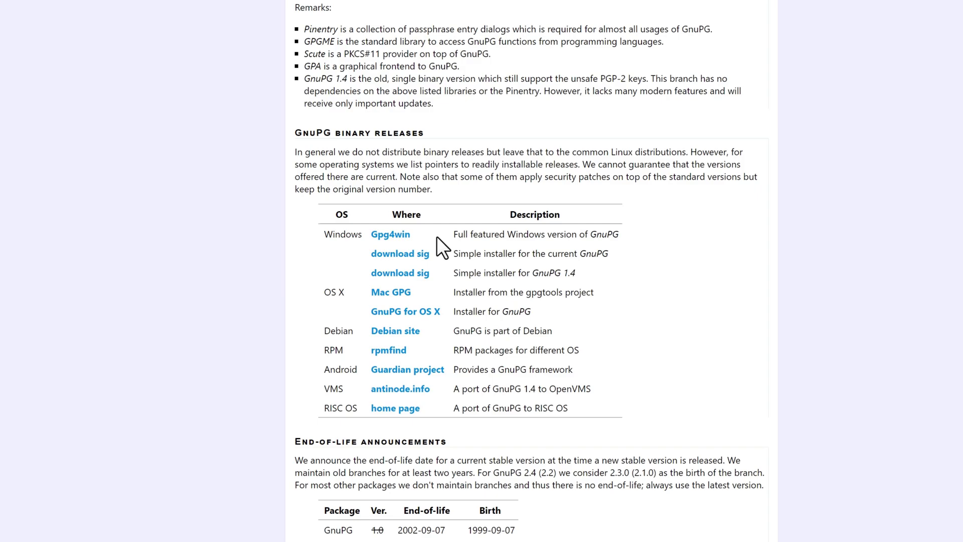
- Download Gpg4win 4.3.1 from its website with a $0 donation, saving gpg4win-4.3.1.exe
left_click(390, 233)
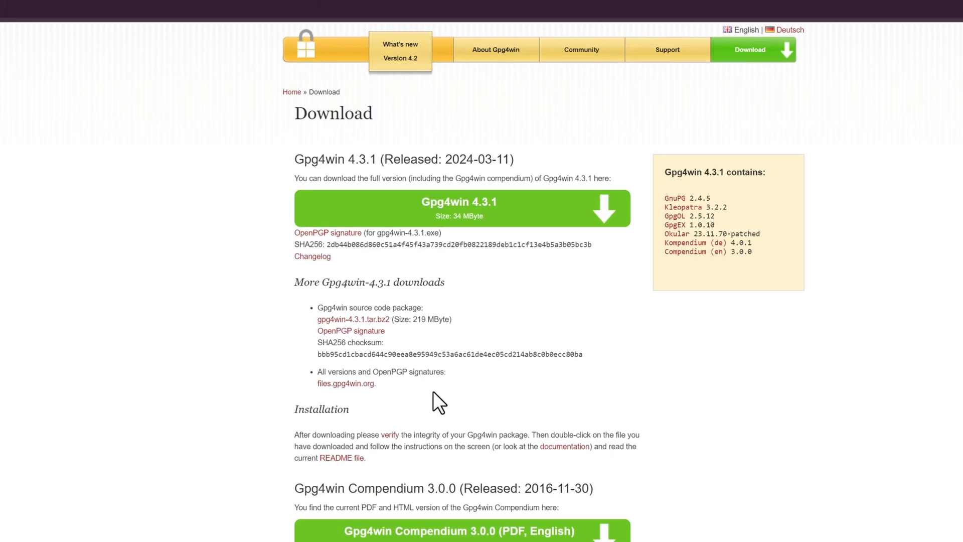
mouse_move(556, 270)
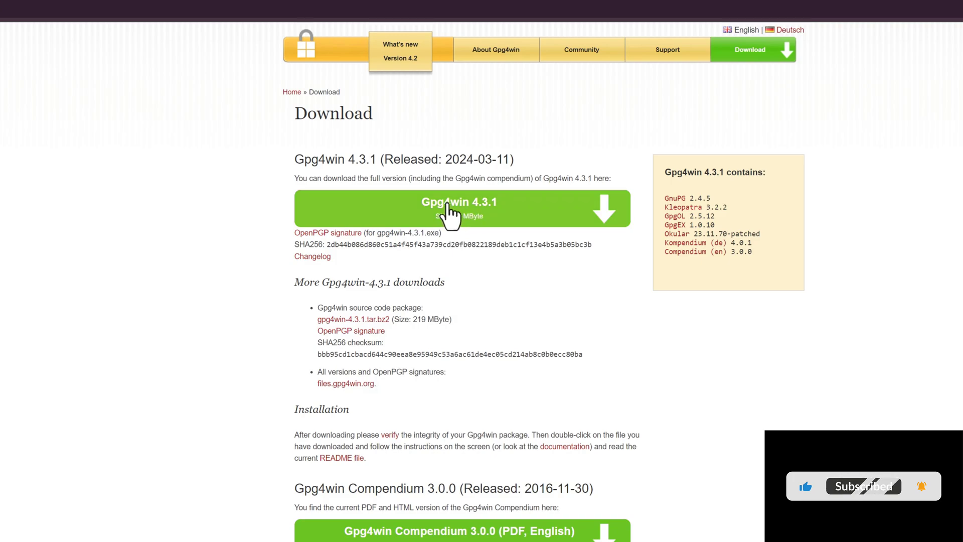
left_click(462, 208)
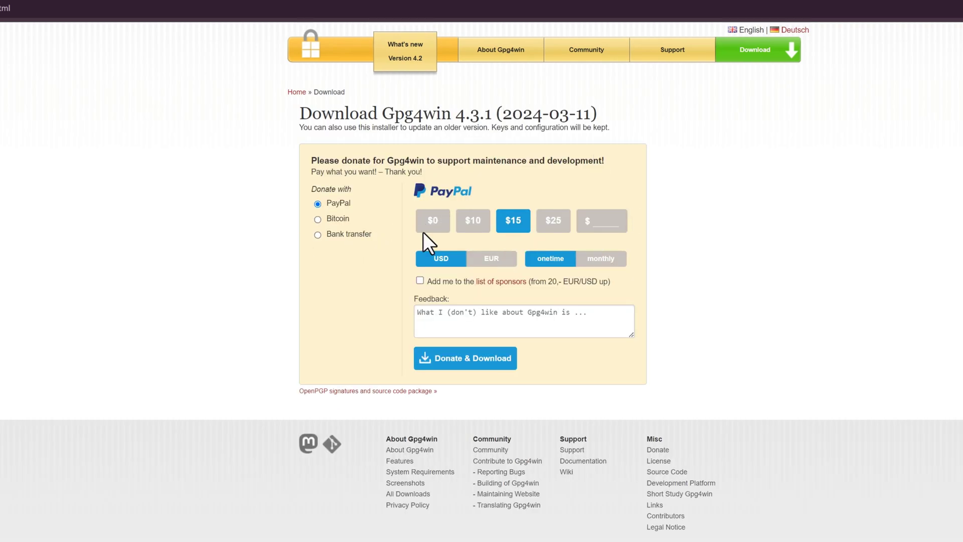
mouse_move(489, 206)
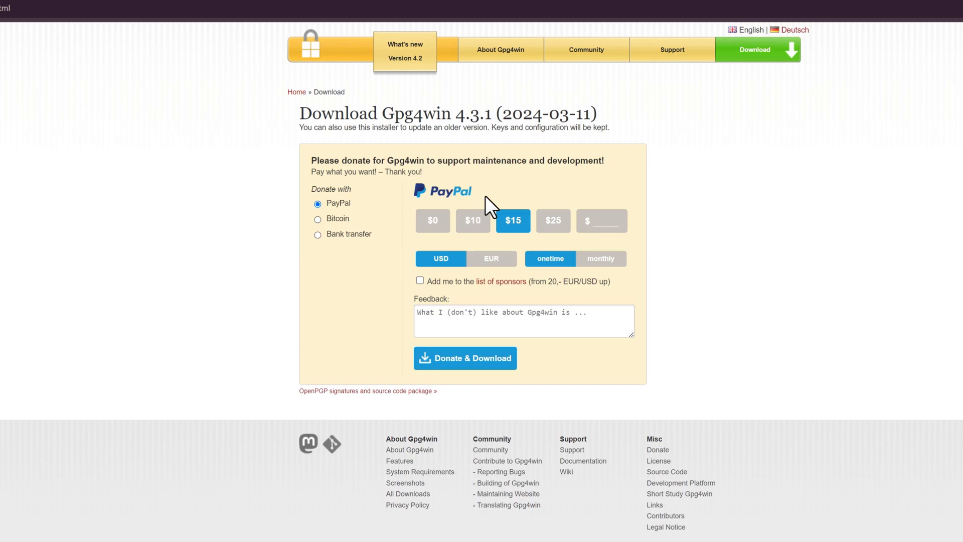
left_click(431, 220)
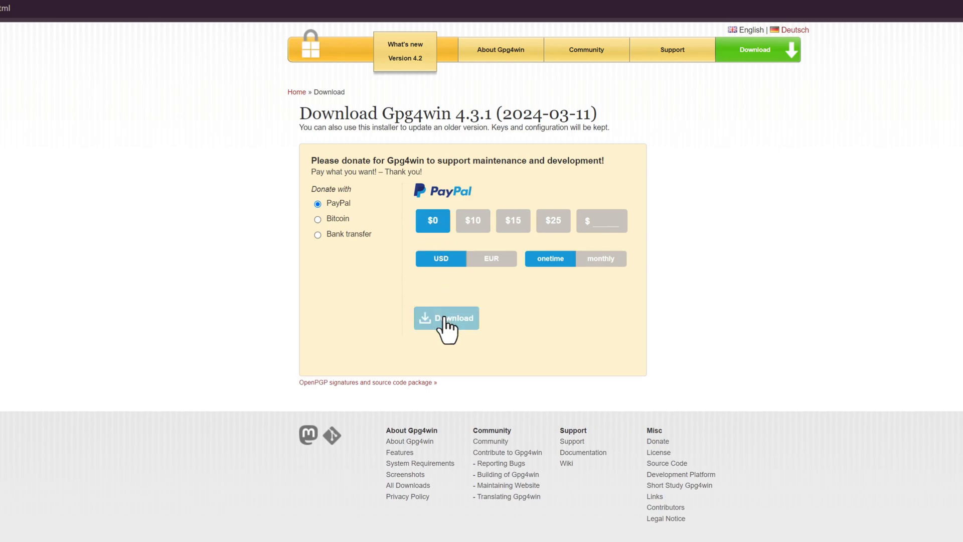
left_click(446, 318)
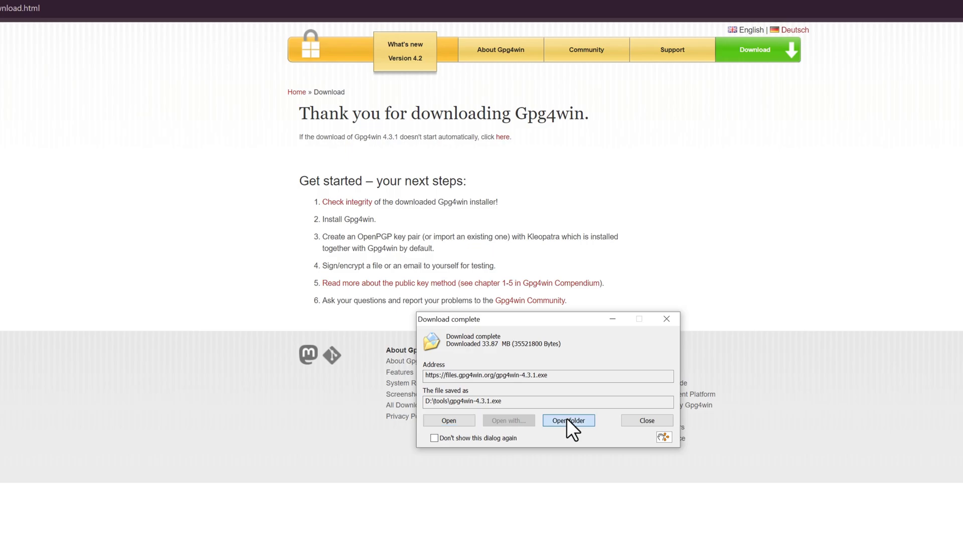
- Show gpg4win-4.3.1.exe in D:\tools and launch the installer
left_click(568, 421)
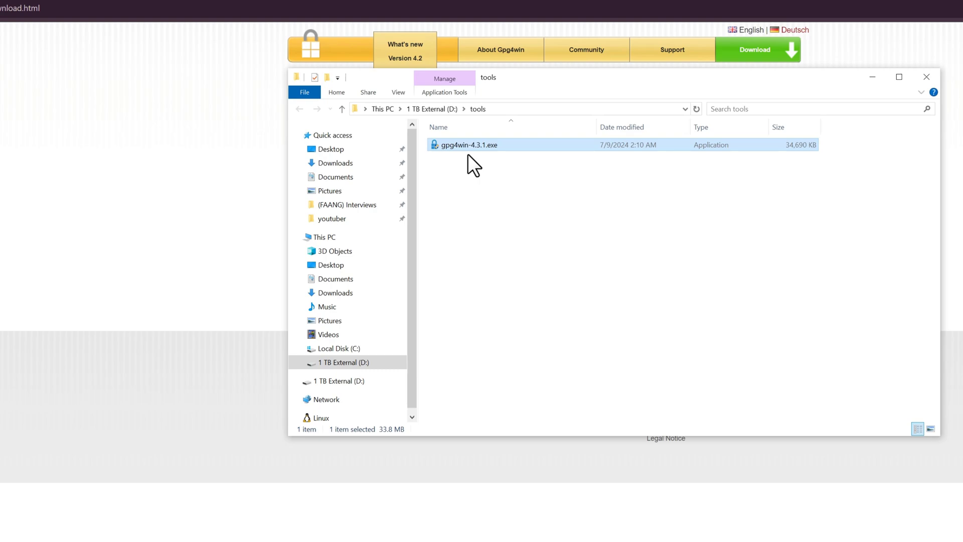
double_click(469, 145)
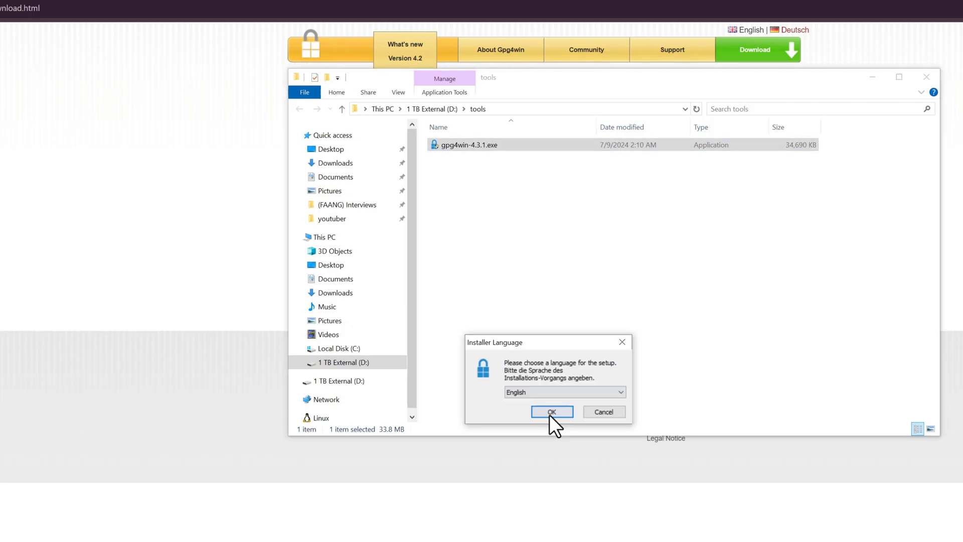
- Proceed in English past the welcome page, keeping GnuPG, Kleopatra, GpgOL and GpgEX selected
left_click(550, 411)
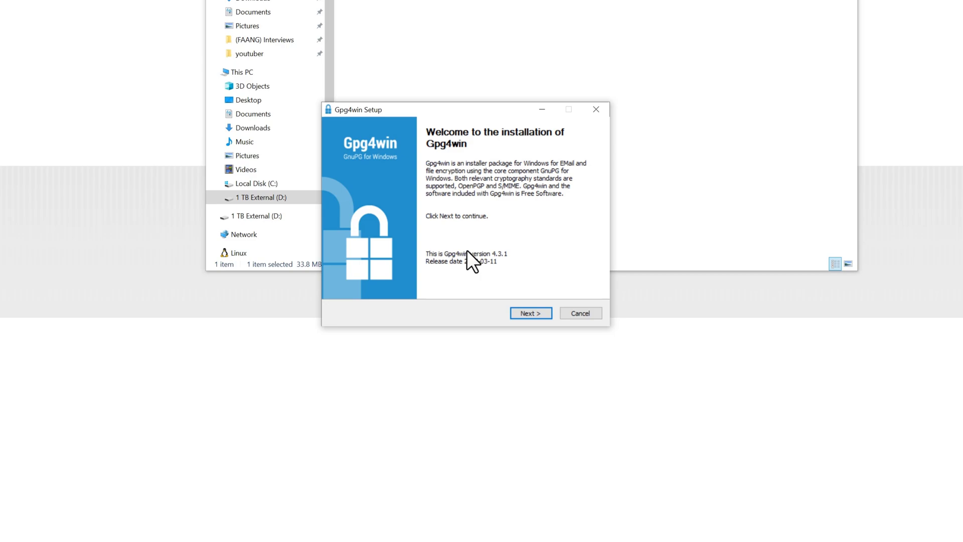
left_click(530, 313)
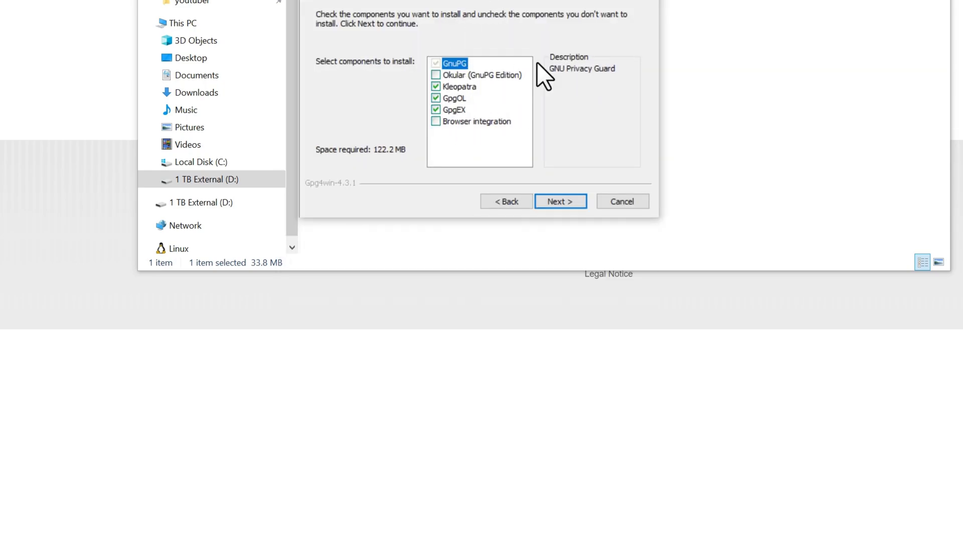
mouse_move(495, 154)
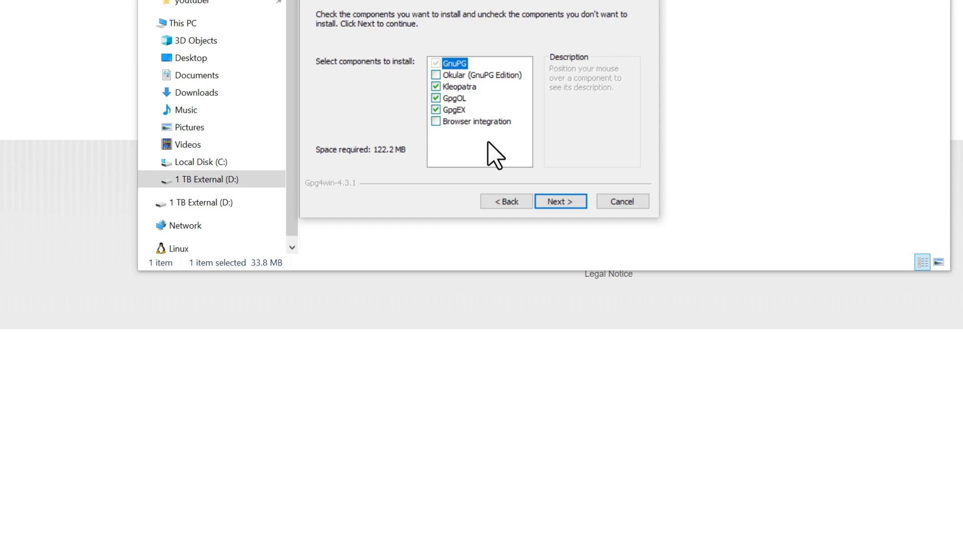
mouse_move(494, 179)
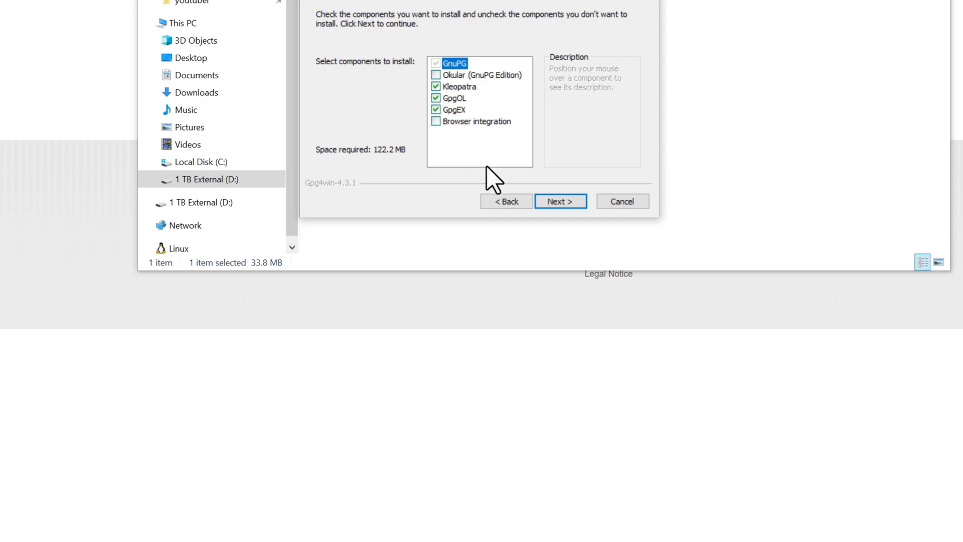
mouse_move(492, 188)
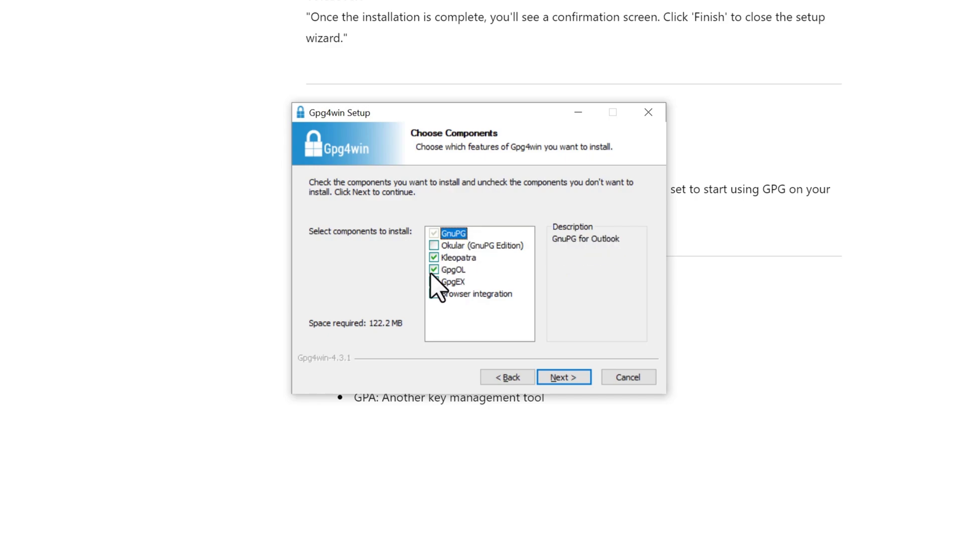
left_click(434, 281)
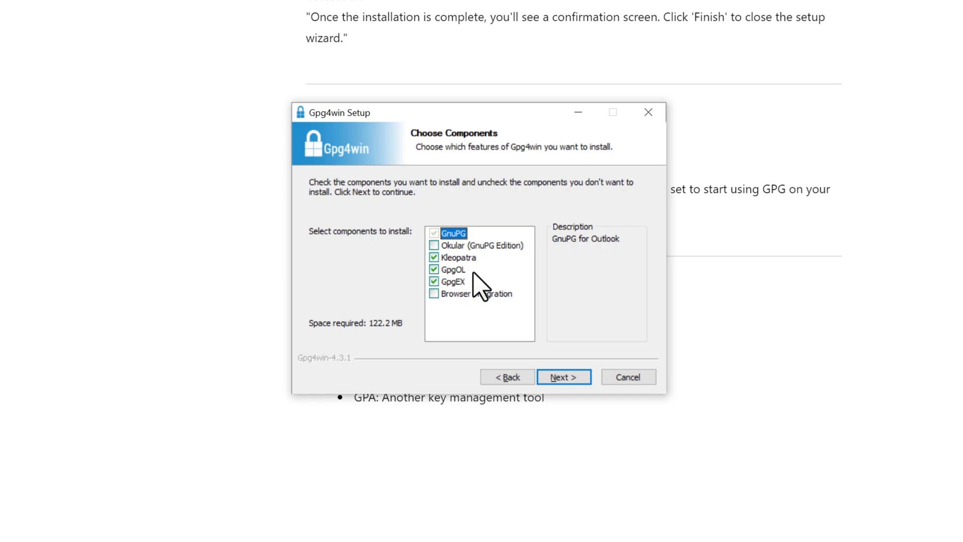
mouse_move(491, 286)
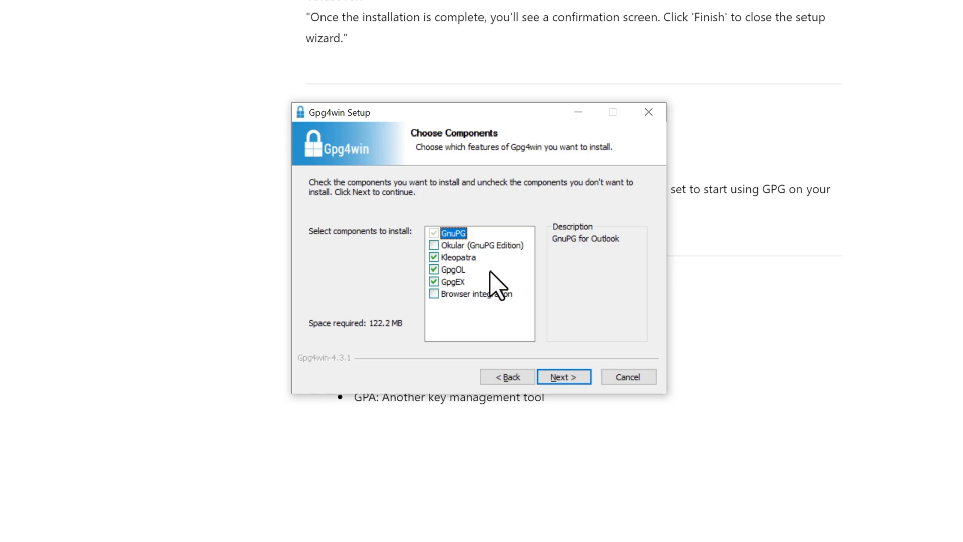
mouse_move(476, 255)
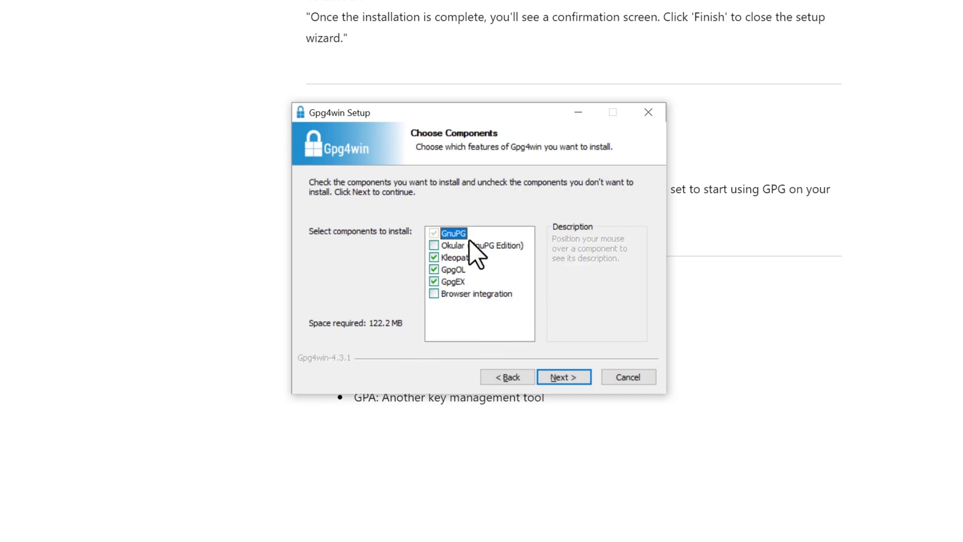
mouse_move(373, 293)
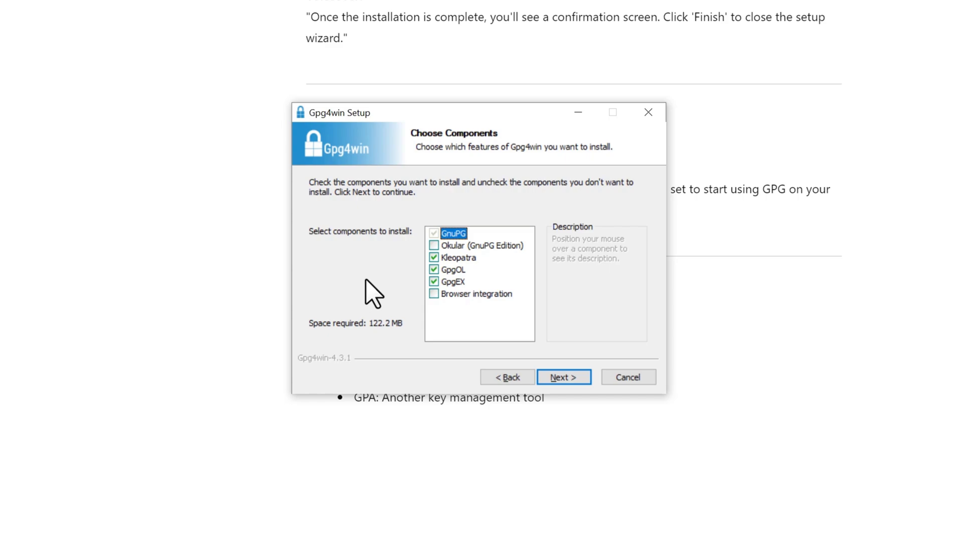
mouse_move(562, 376)
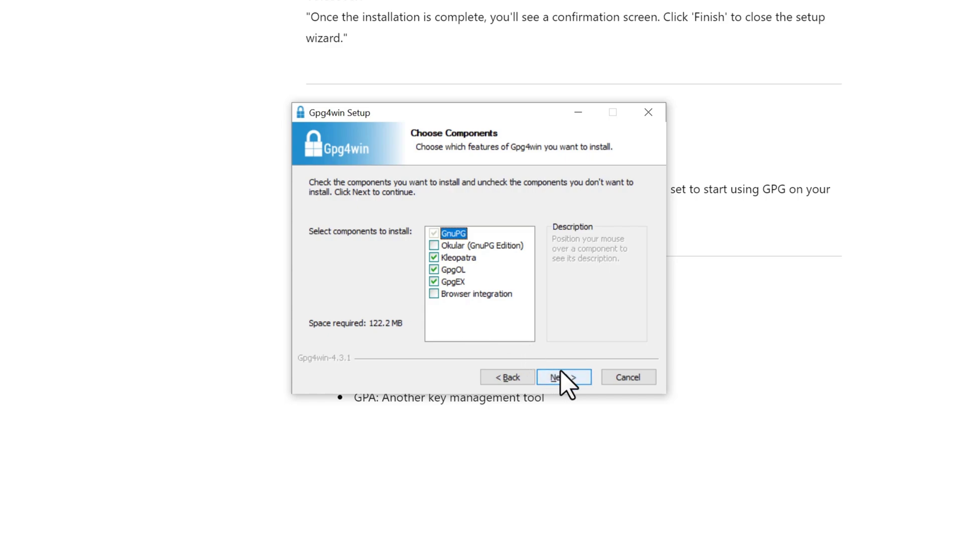
- Install Gpg4win into the default Program Files folder and finish setup, launching Kleopatra
left_click(563, 376)
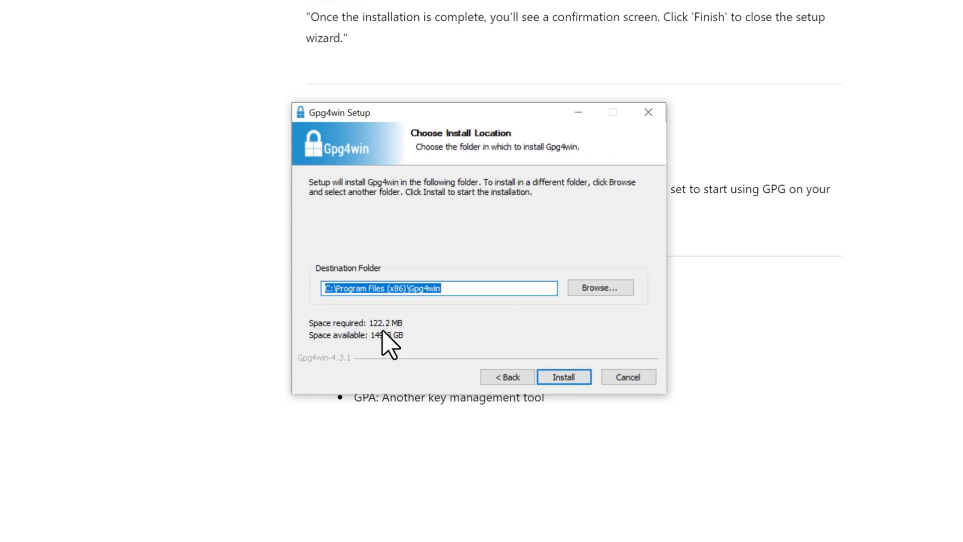
mouse_move(422, 239)
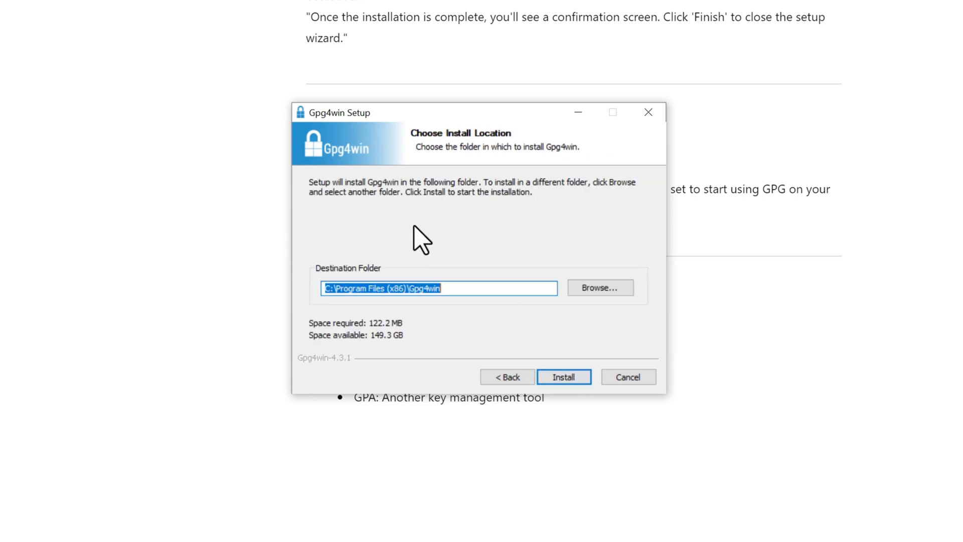
mouse_move(382, 236)
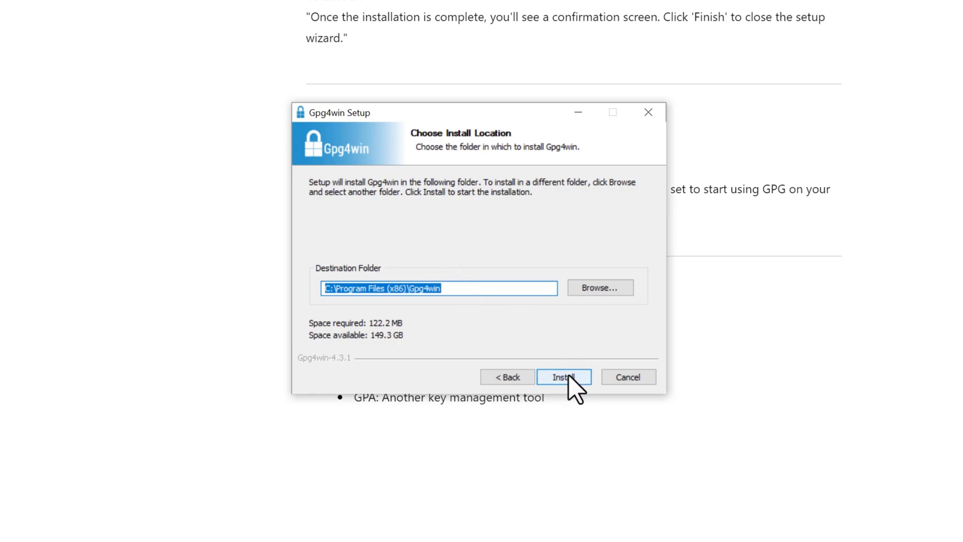
left_click(563, 376)
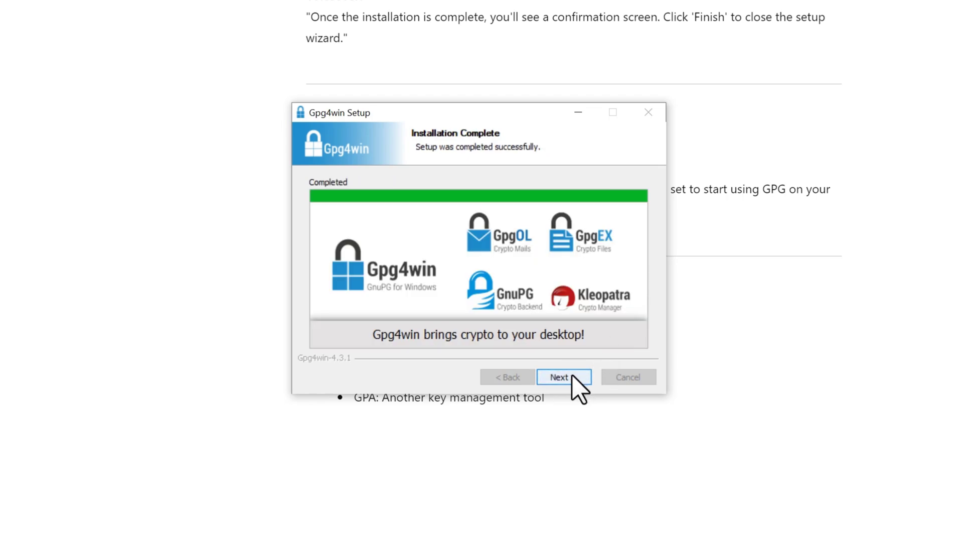
left_click(560, 376)
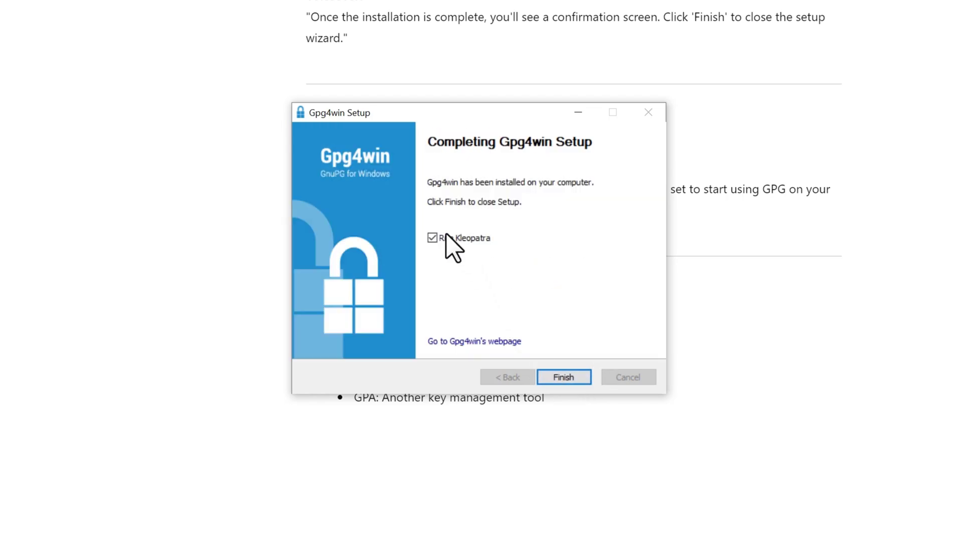
mouse_move(469, 257)
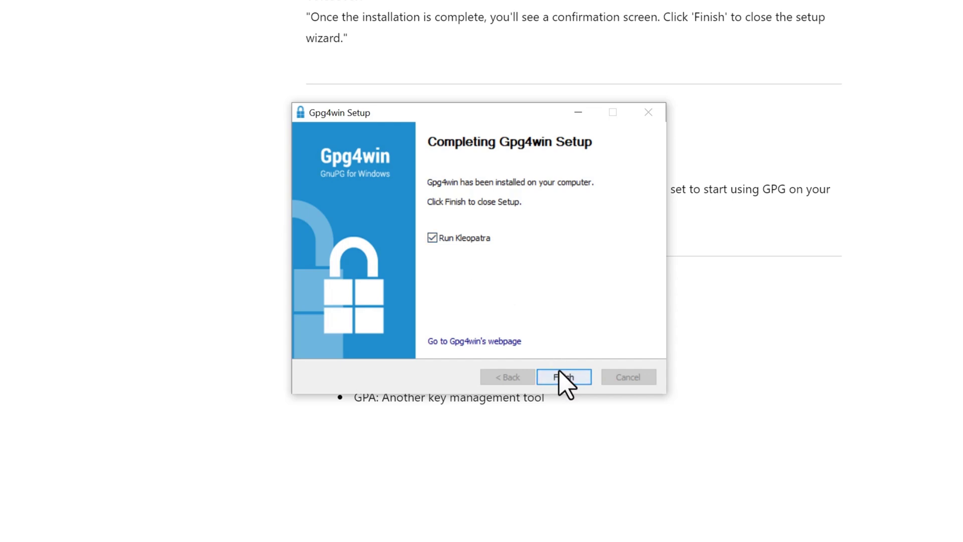
mouse_move(563, 385)
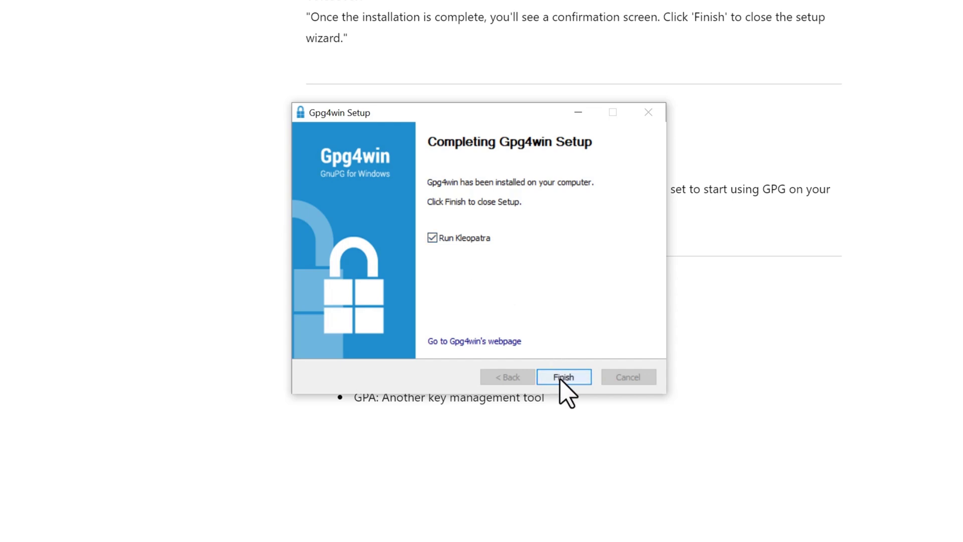
mouse_move(480, 277)
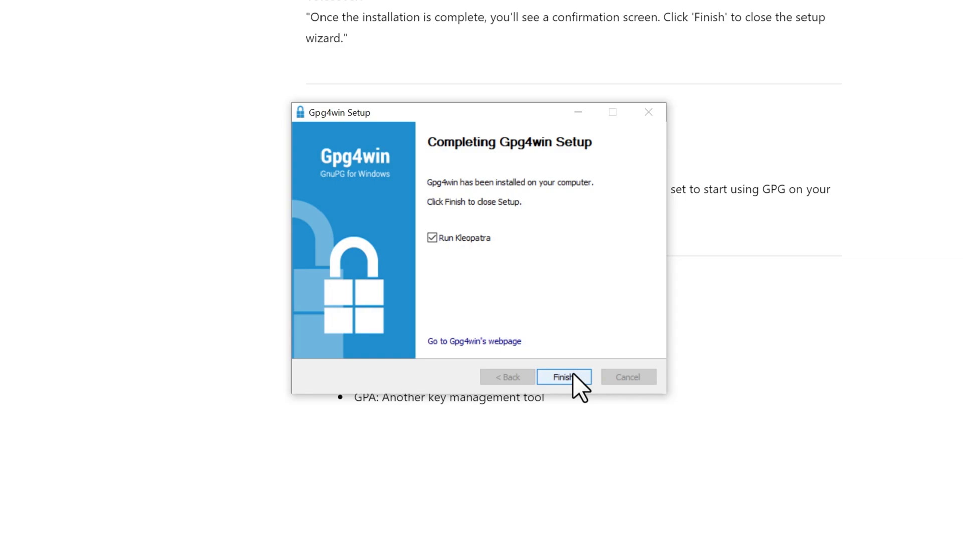
left_click(563, 377)
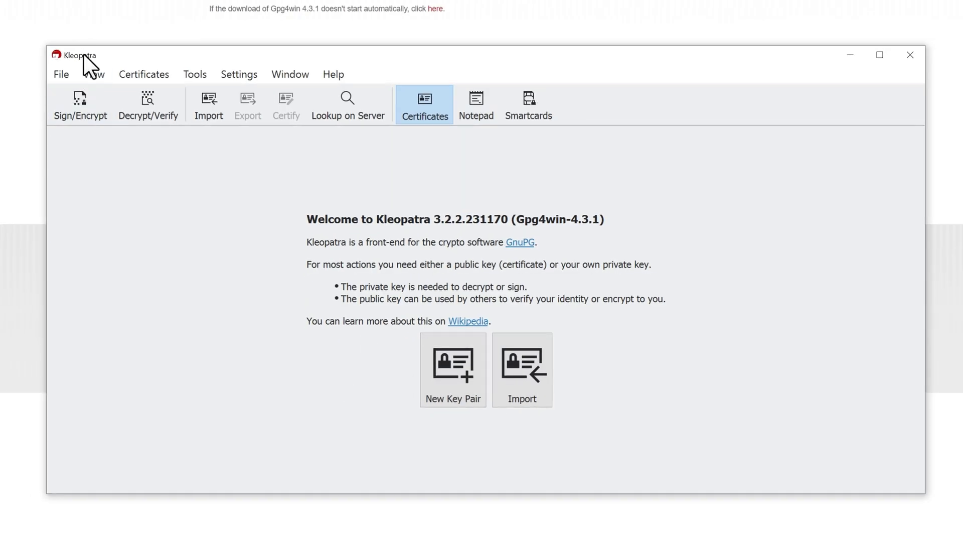
mouse_move(495, 245)
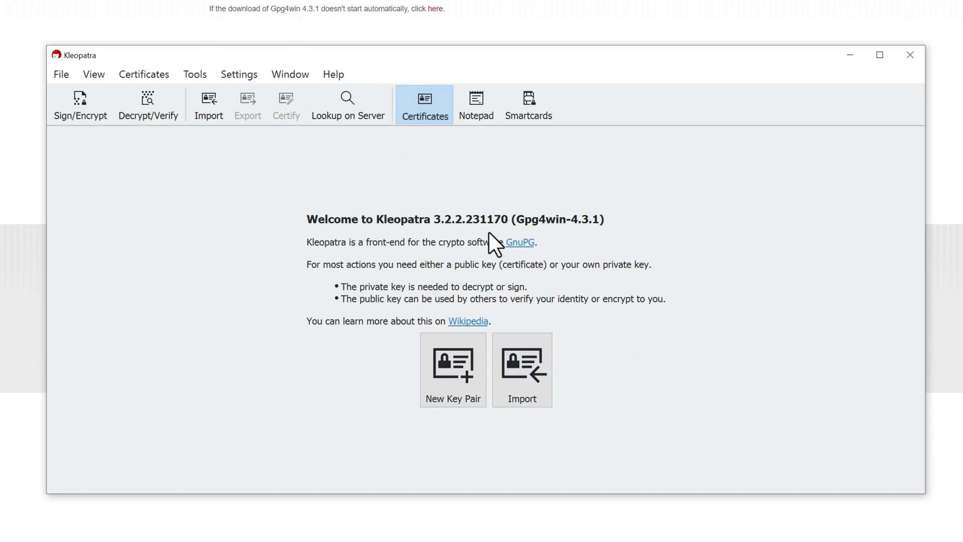
mouse_move(90, 107)
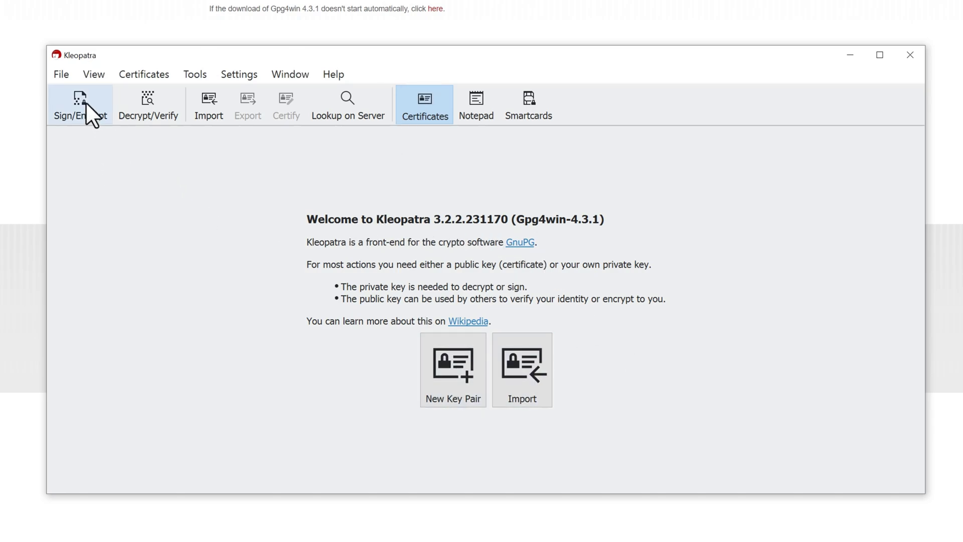
mouse_move(80, 104)
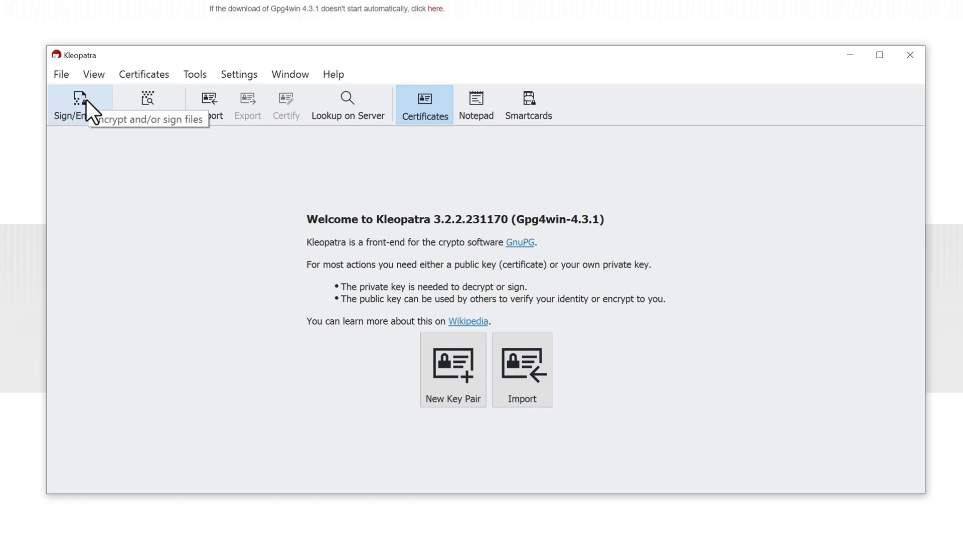
mouse_move(240, 133)
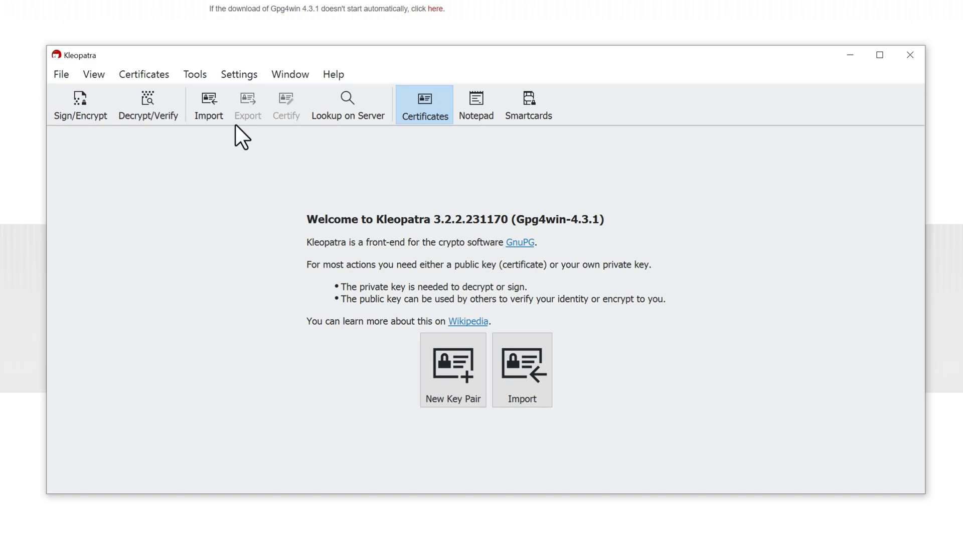
mouse_move(249, 220)
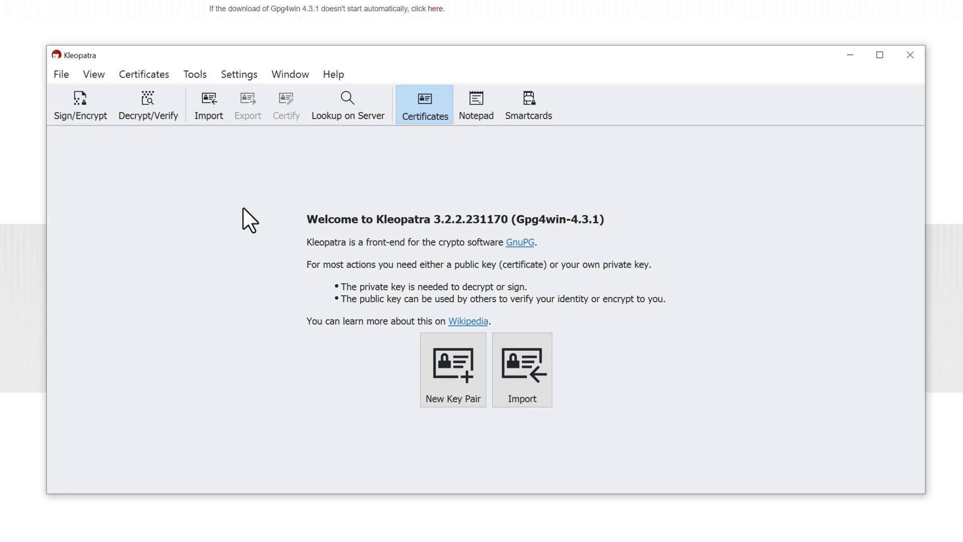
mouse_move(455, 368)
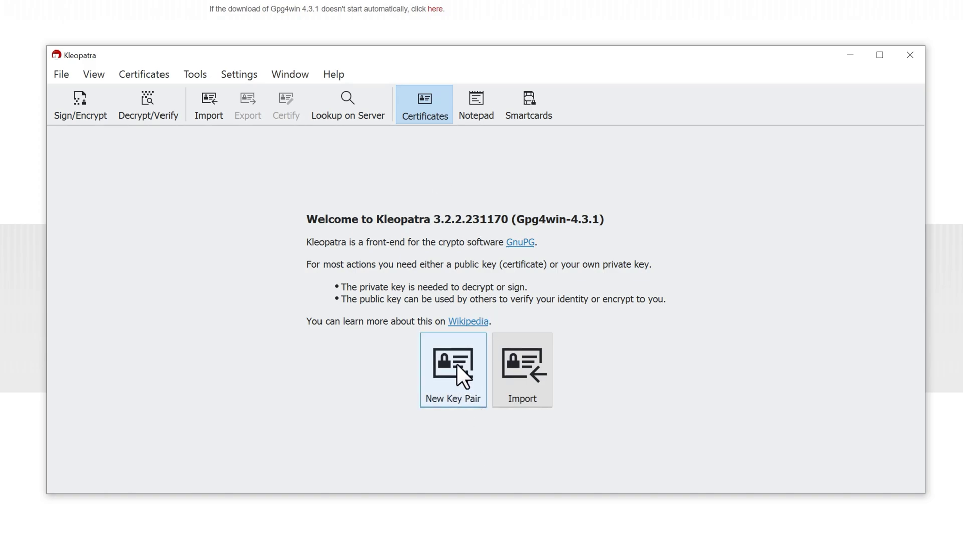
- Start a new key pair and enter the name Monir, leaving email empty
left_click(453, 369)
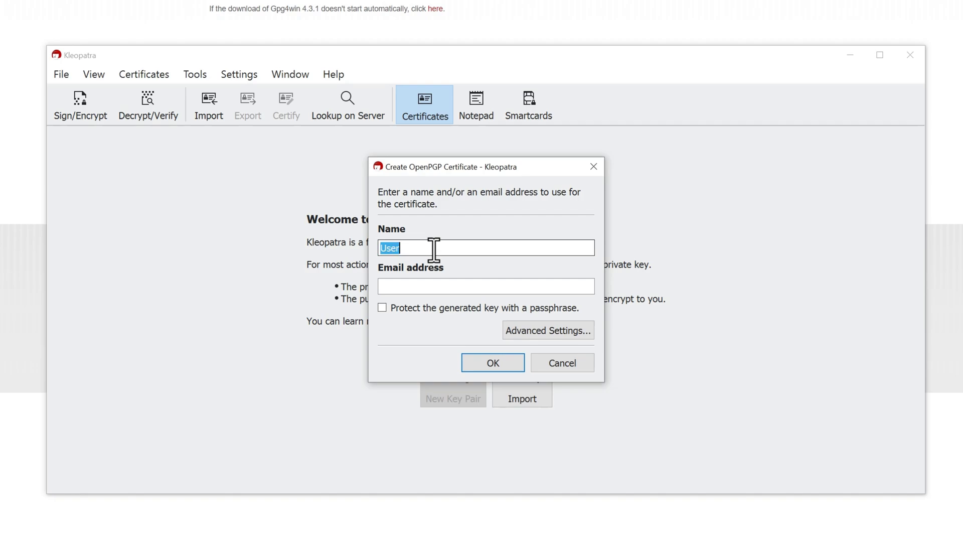
type("Monir")
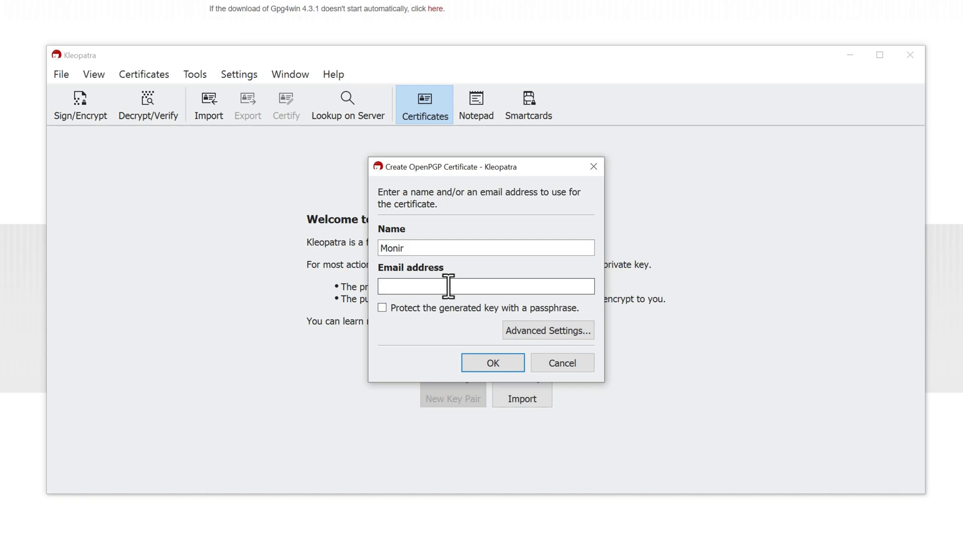
mouse_move(539, 332)
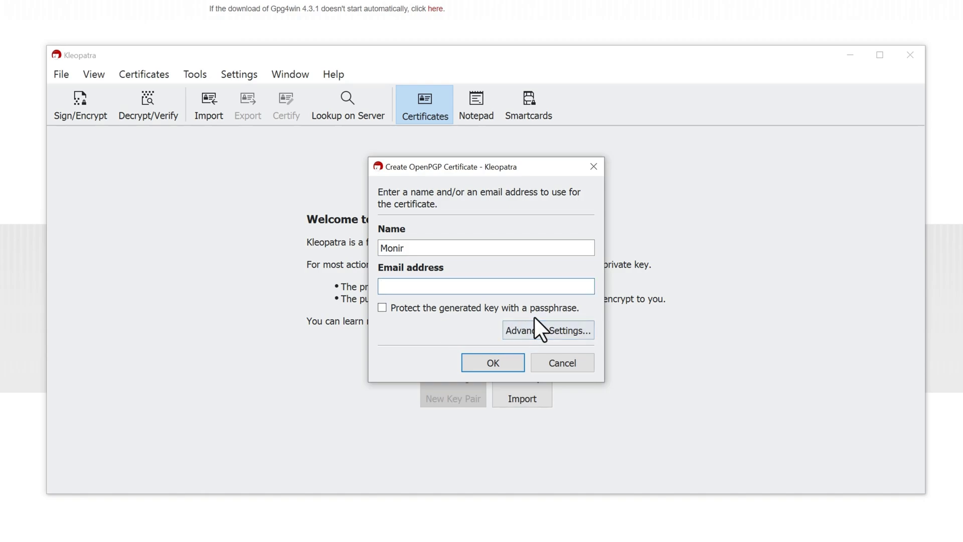
mouse_move(549, 330)
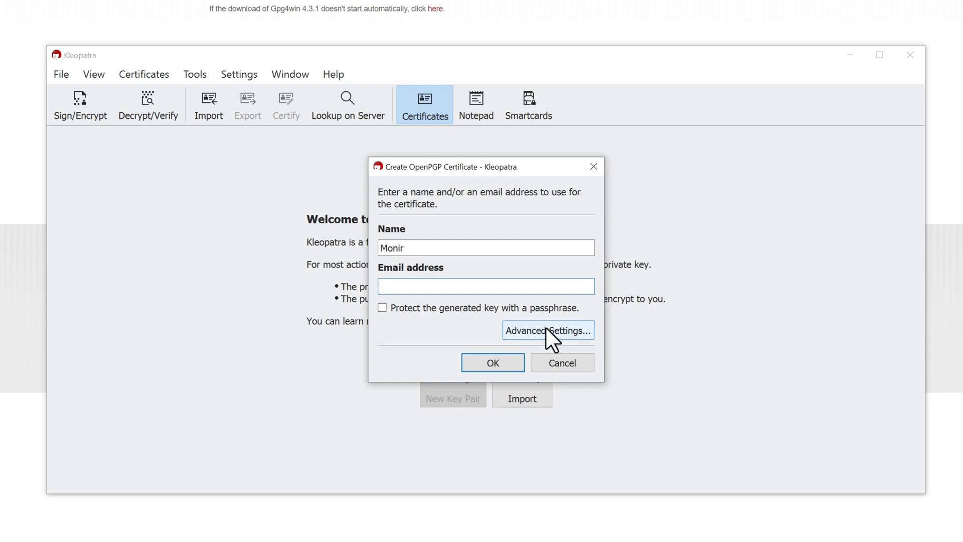
- In Advanced Settings, set the key material to RSA 3,072 bits and confirm it
left_click(548, 330)
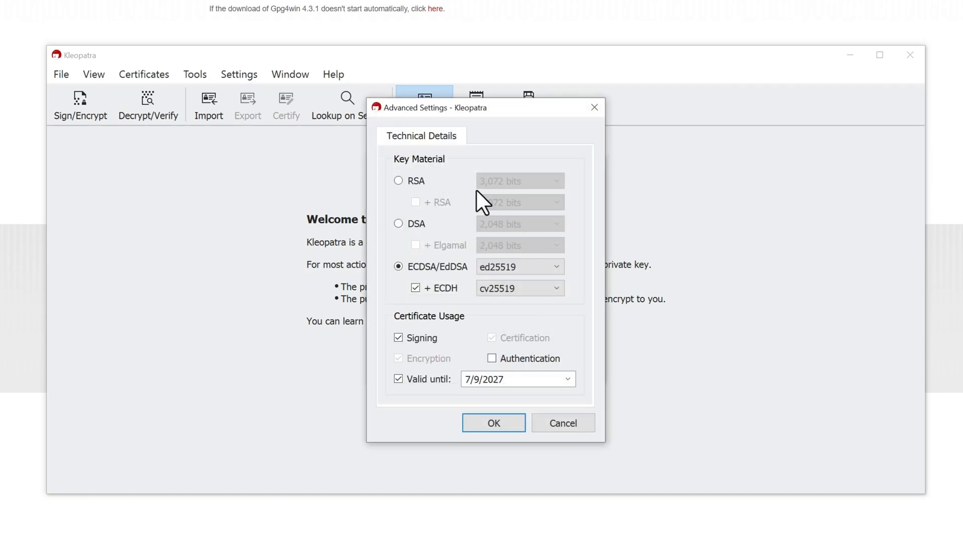
mouse_move(408, 212)
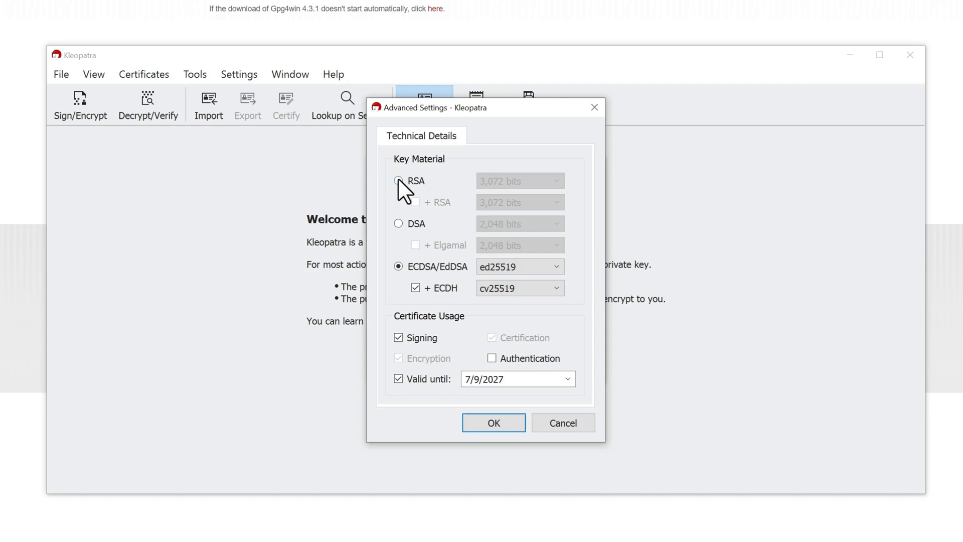
mouse_move(426, 194)
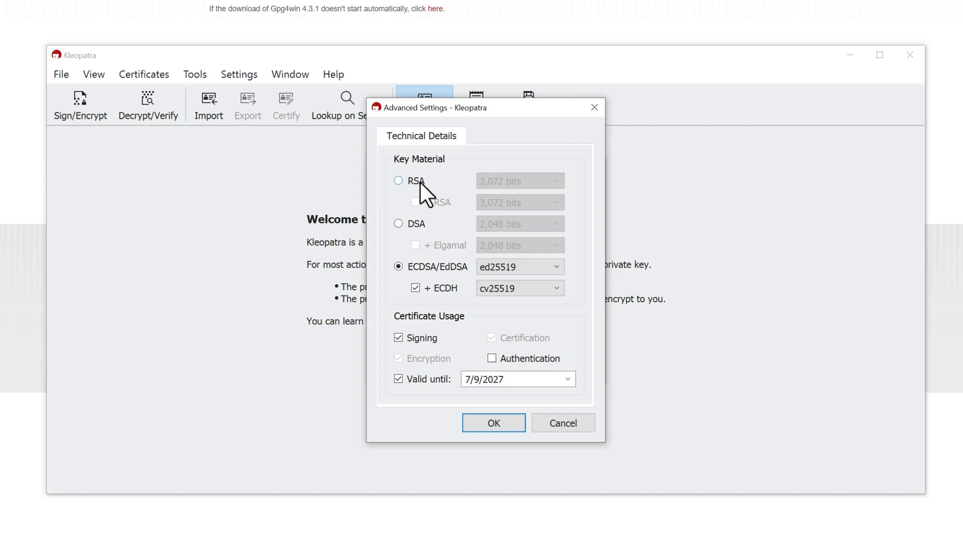
left_click(398, 223)
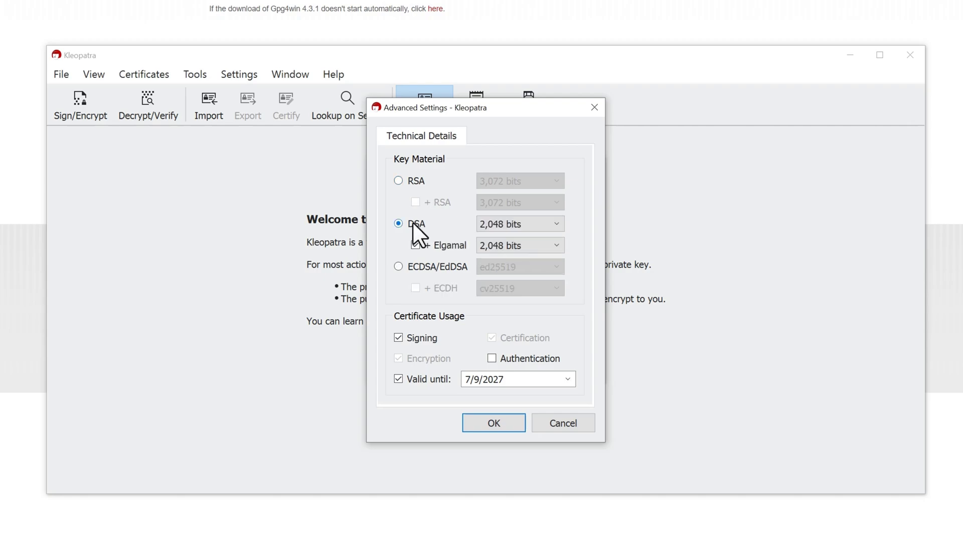
left_click(399, 180)
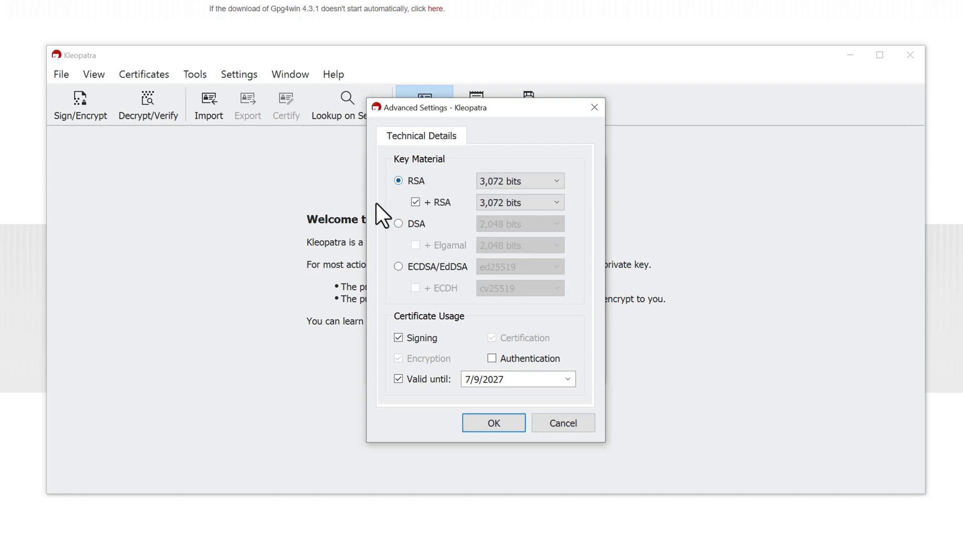
mouse_move(406, 298)
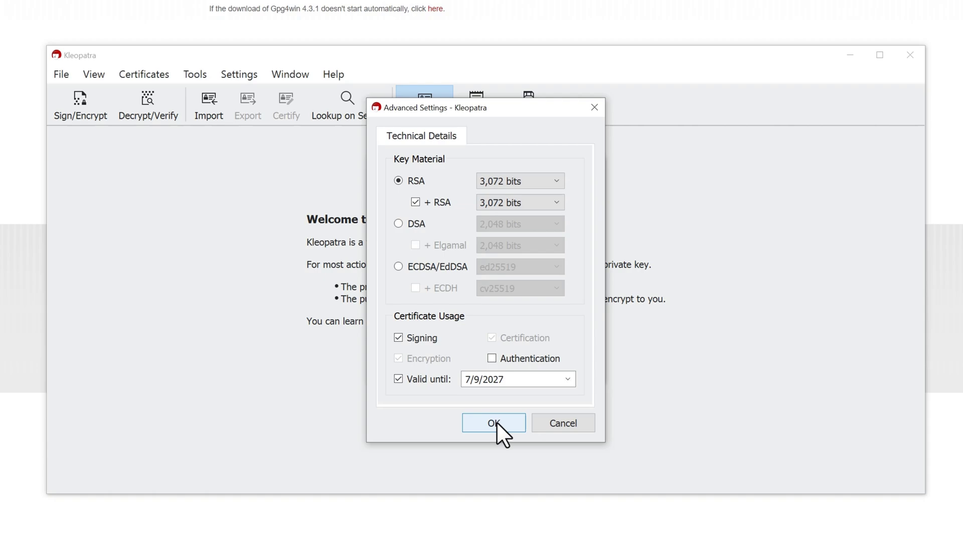
left_click(494, 422)
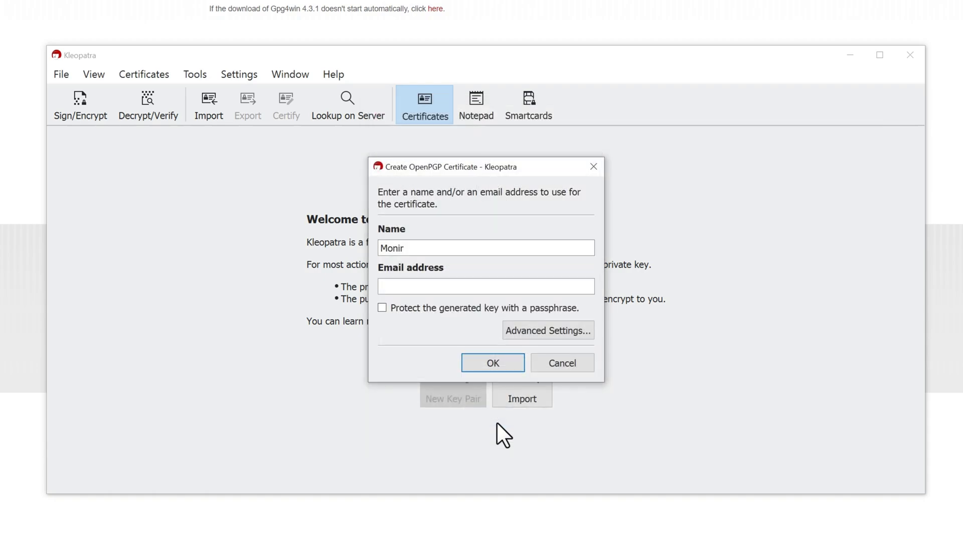
mouse_move(492, 362)
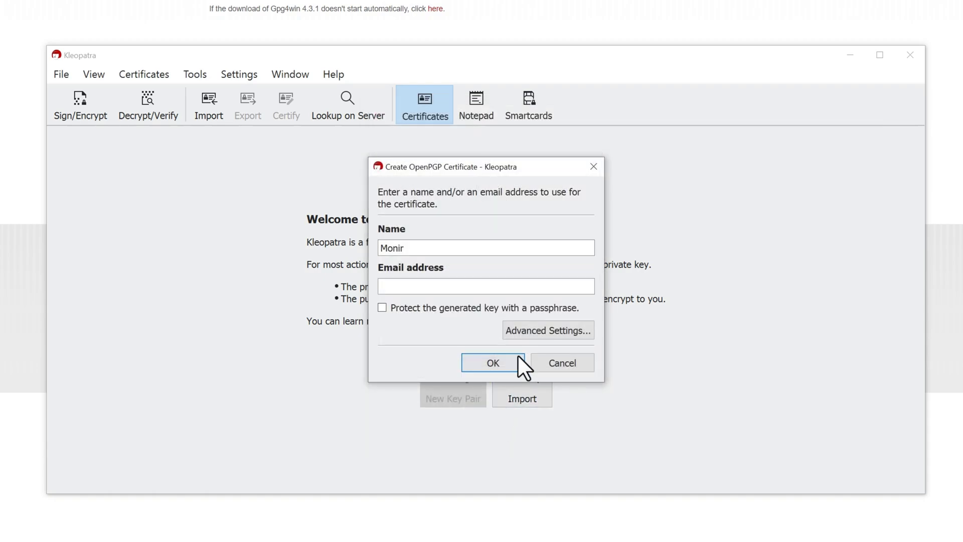
left_click(547, 330)
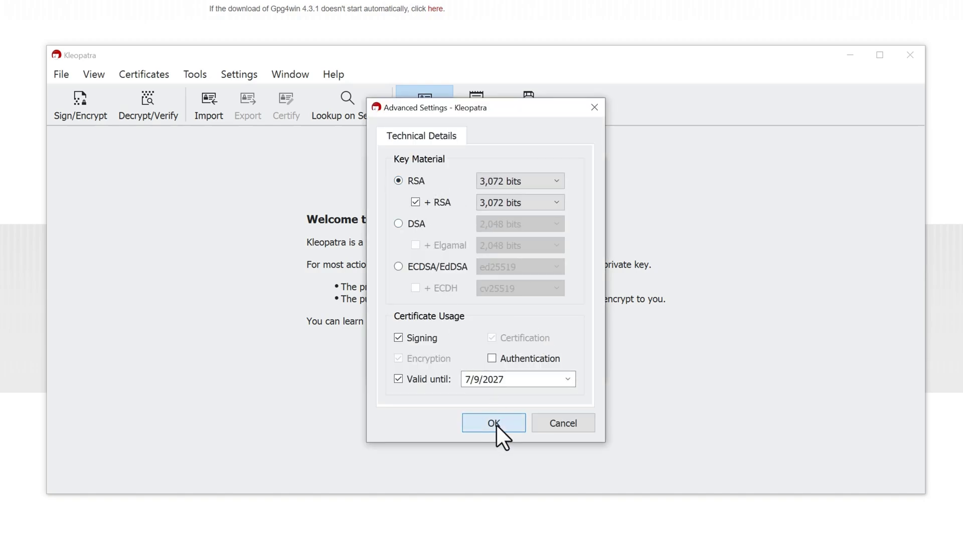
left_click(493, 422)
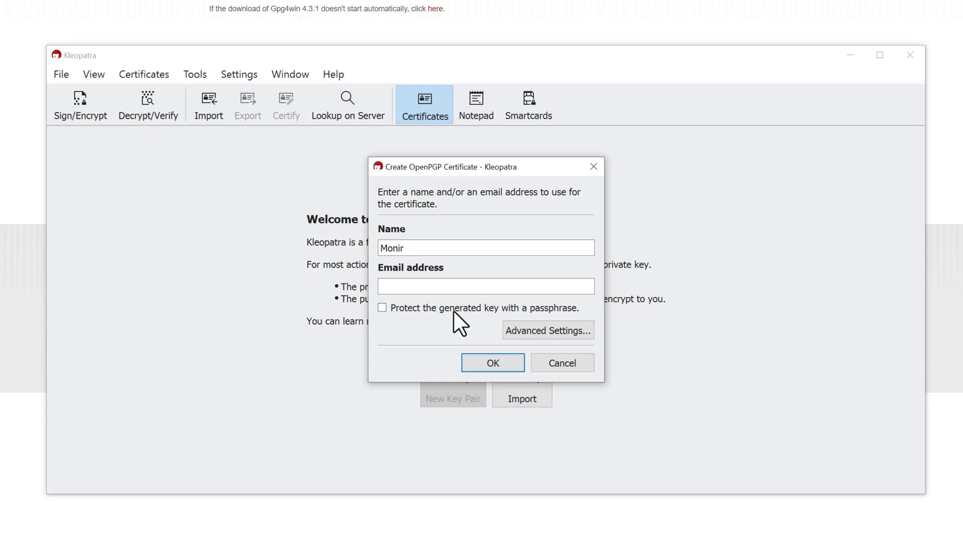
mouse_move(483, 308)
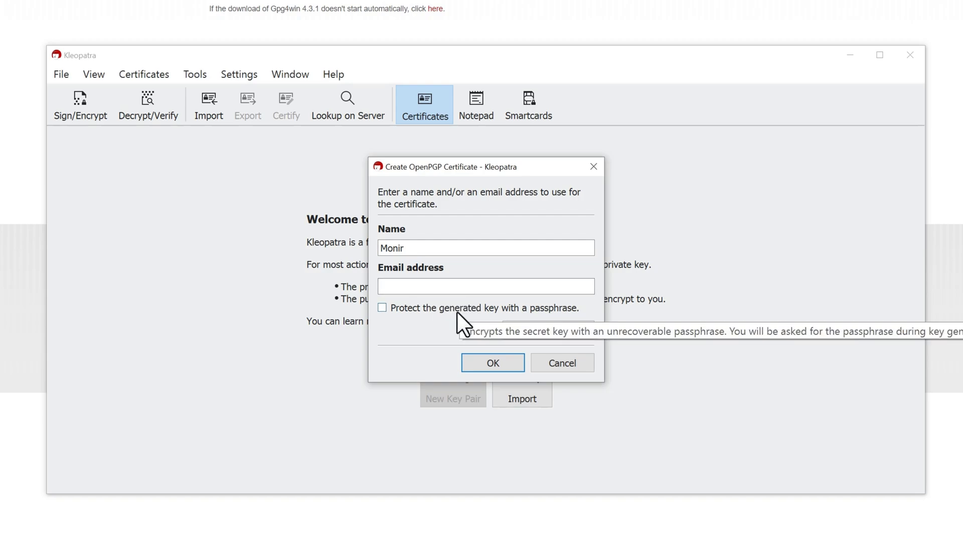
mouse_move(485, 321)
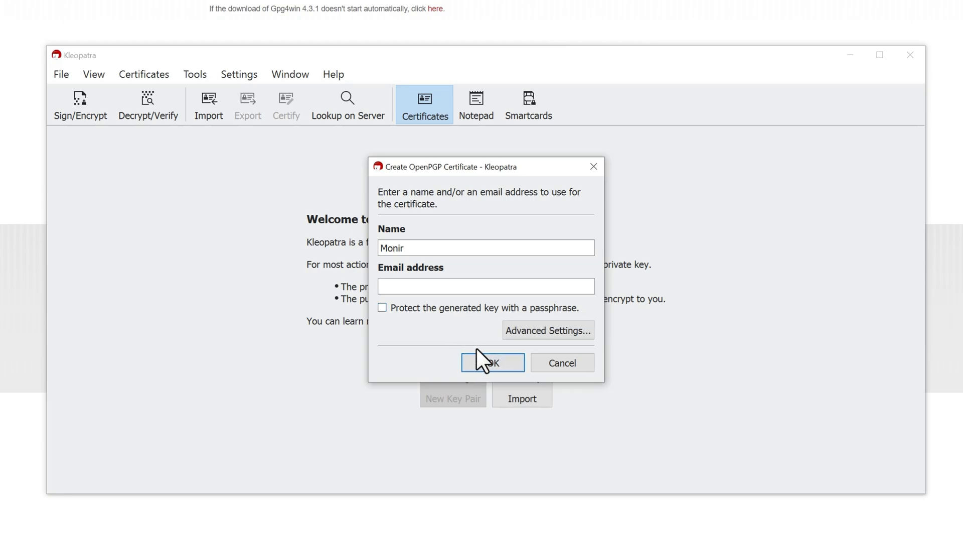
- Create Monir's OpenPGP certificate, valid 7/9/2024 to 7/9/2027, and dismiss the success message
left_click(491, 362)
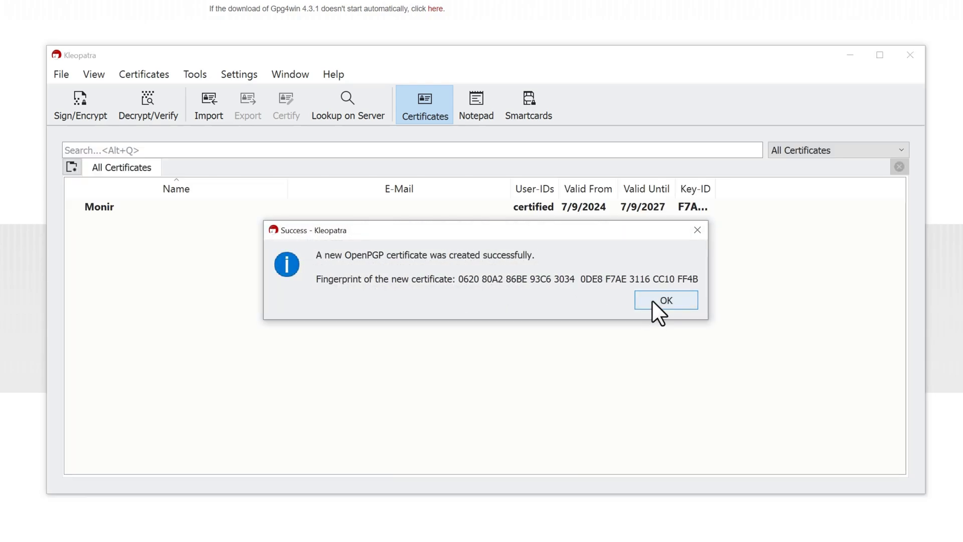
left_click(665, 300)
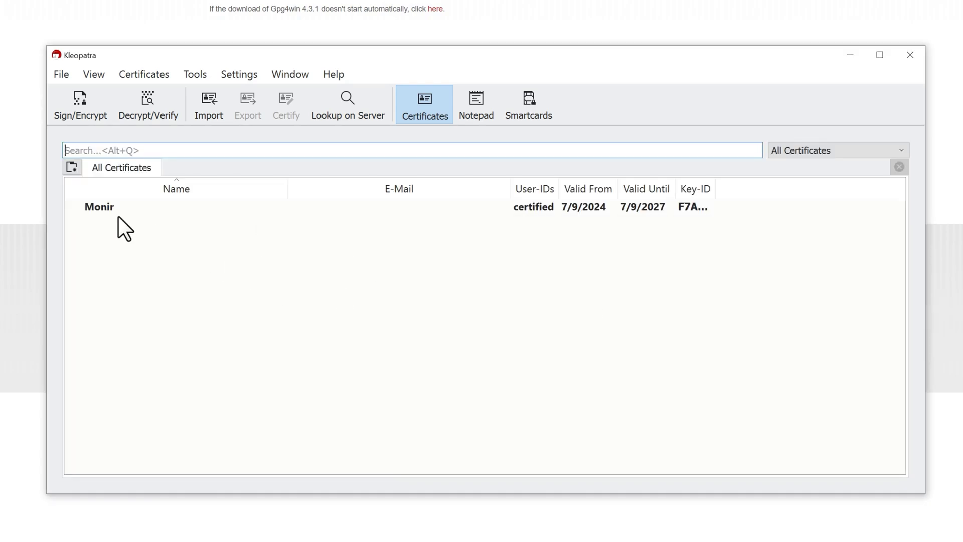
- Start Backup Secret Keys for the Monir certificate, opening the save dialog in Documents
right_click(99, 207)
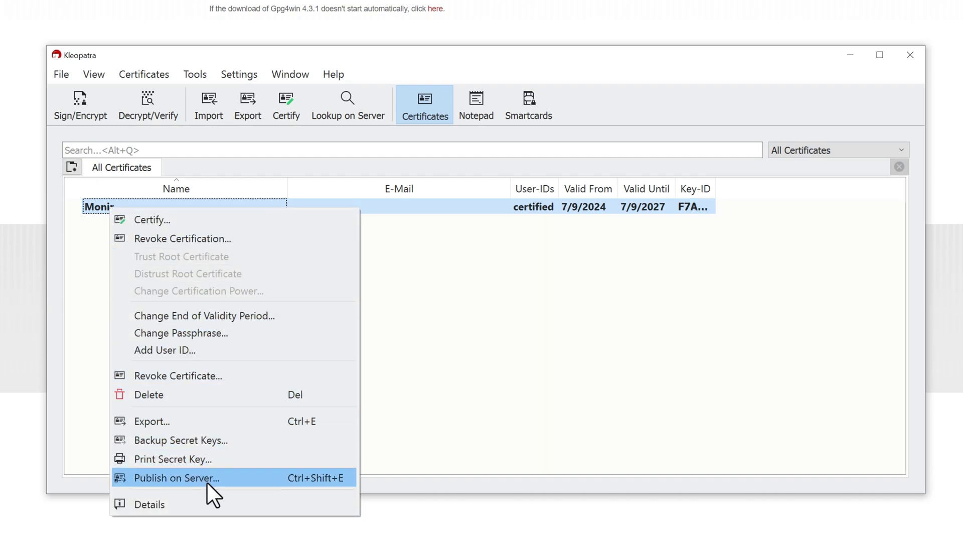
mouse_move(181, 439)
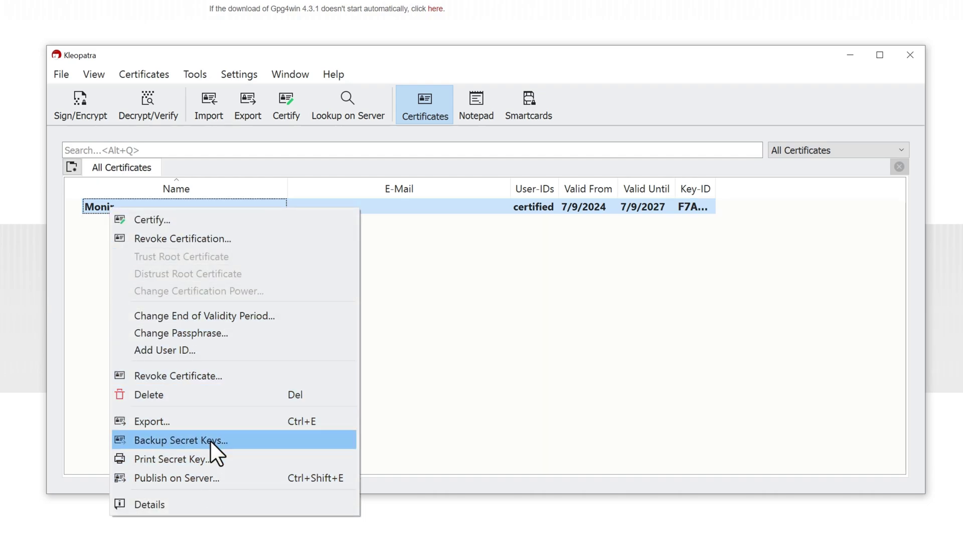
left_click(180, 439)
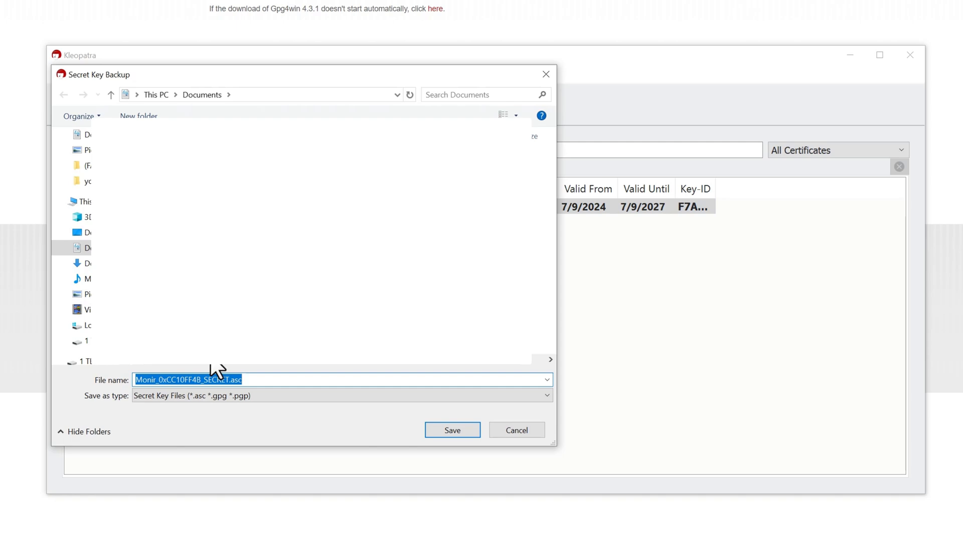